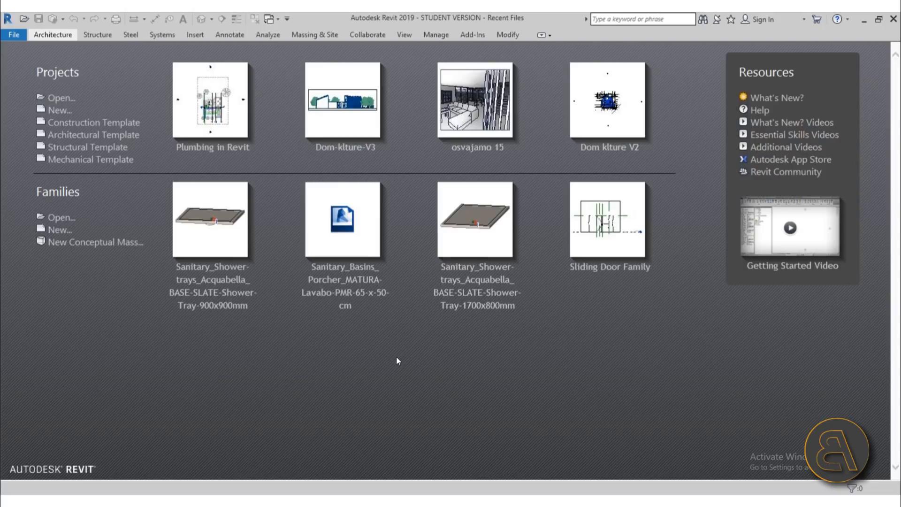
{"action": "mouse_move", "coordinate": [468, 401]}
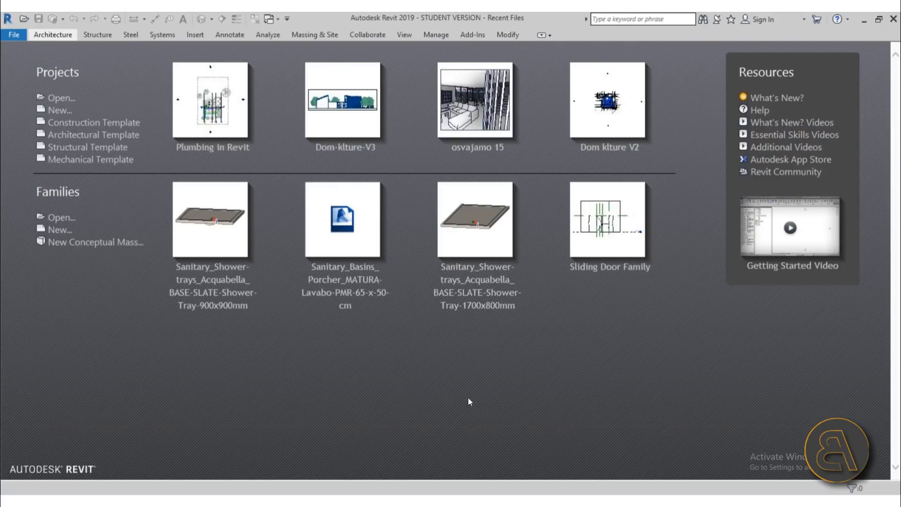
{"action": "mouse_move", "coordinate": [92, 134]}
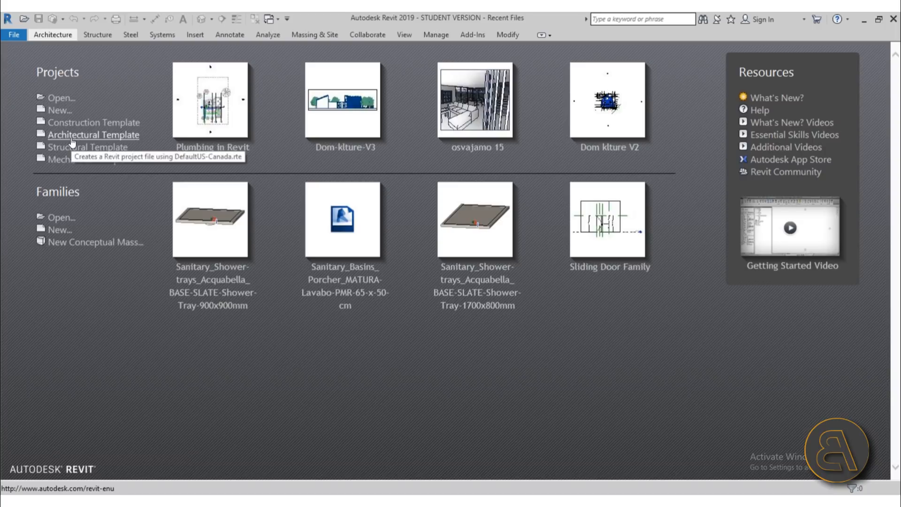
- Start a new project from the Architectural Template under Projects
{"action": "left_click", "coordinate": [93, 134]}
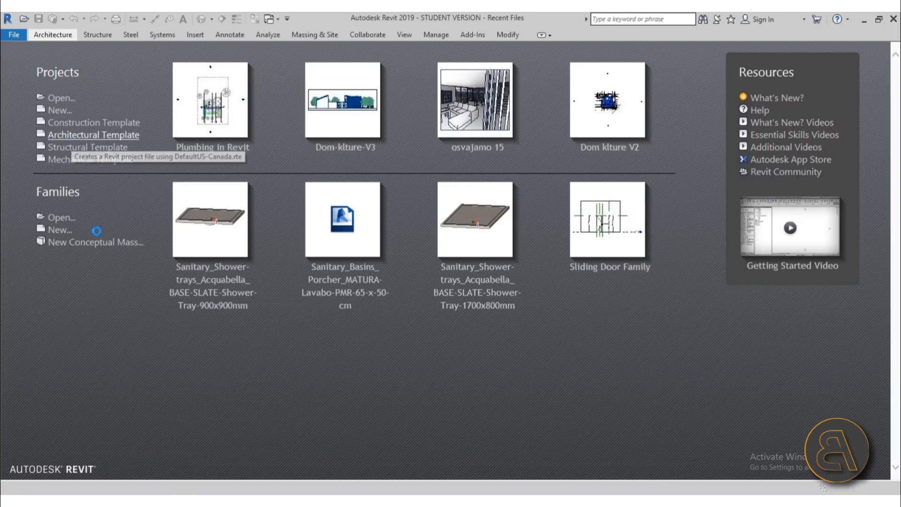
{"action": "left_click", "coordinate": [93, 134]}
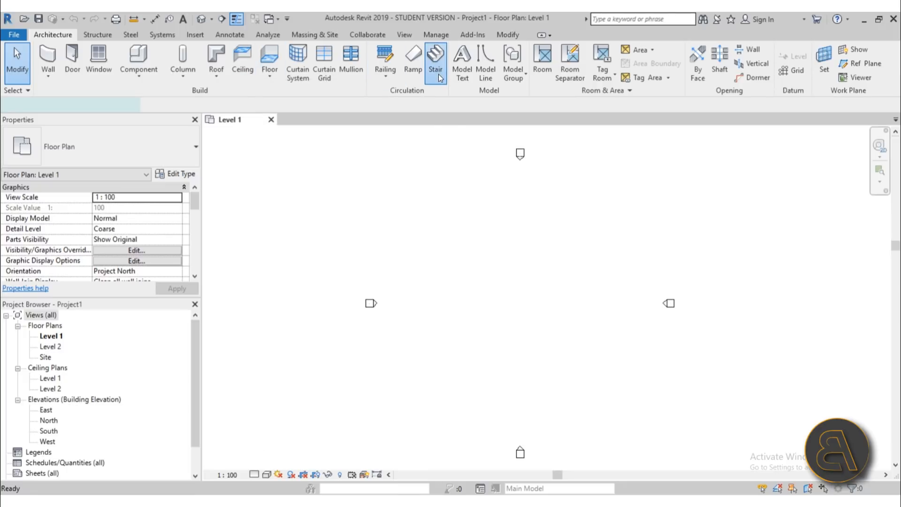
- Place a straight single-run stair from Level 1 to Level 2 in the plan and finish it
{"action": "left_click", "coordinate": [434, 60]}
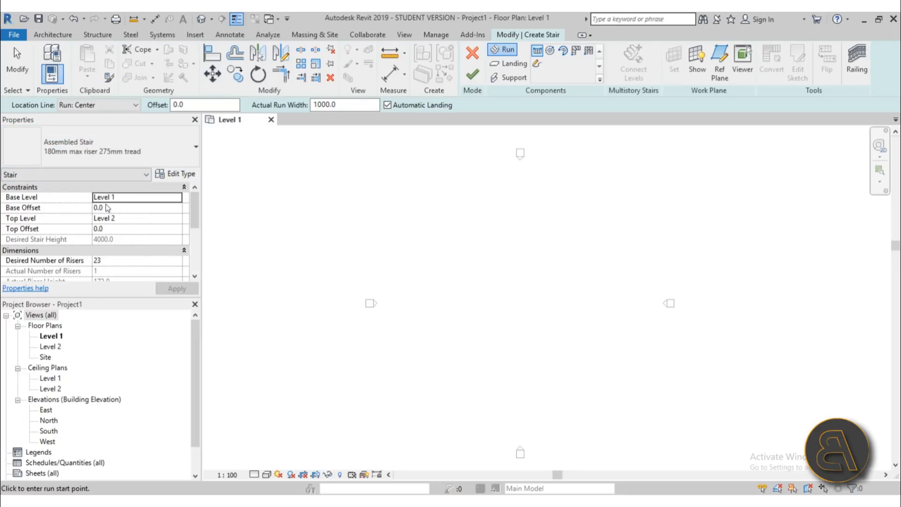
{"action": "mouse_move", "coordinate": [515, 334]}
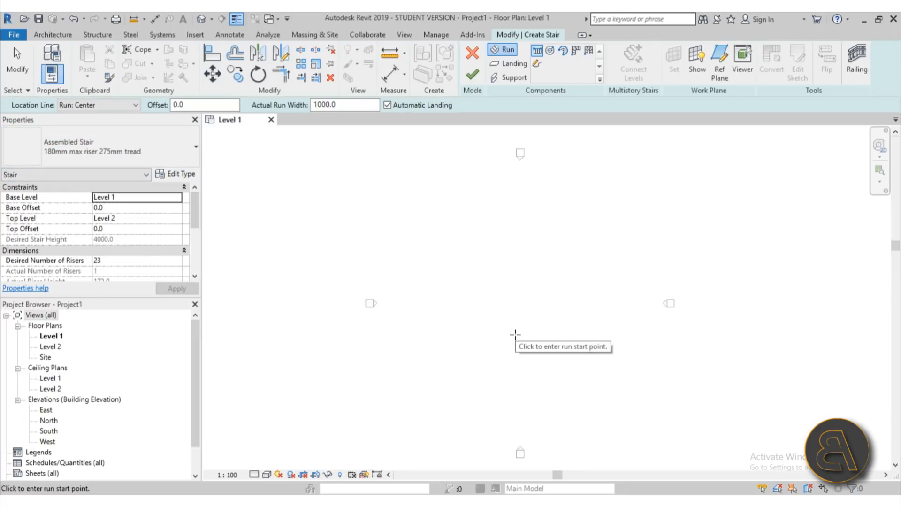
{"action": "left_click", "coordinate": [514, 318]}
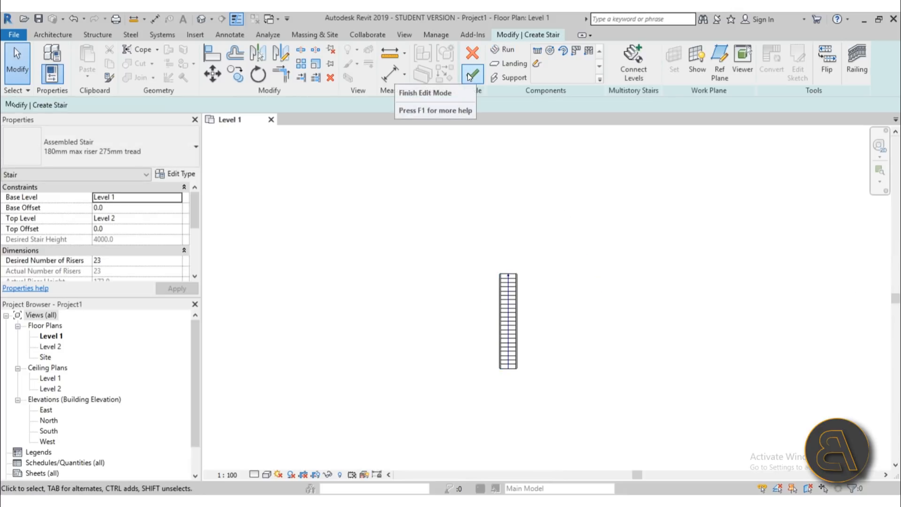
{"action": "left_click", "coordinate": [470, 75]}
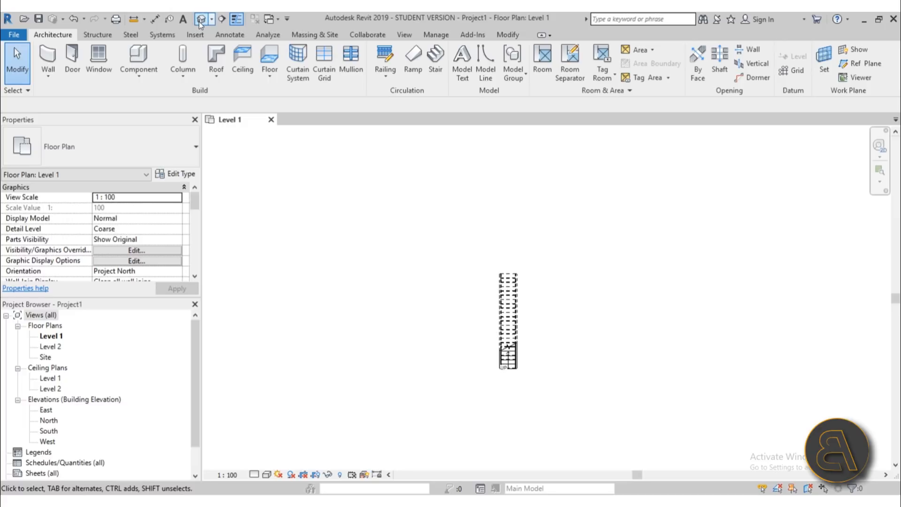
- Switch to the default 3D view and delete the stair's railings
{"action": "left_click", "coordinate": [202, 18]}
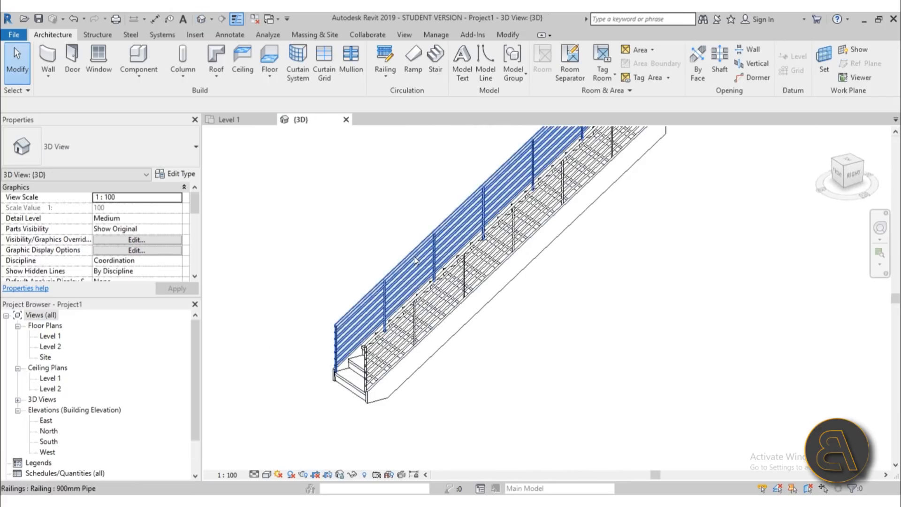
{"action": "left_click", "coordinate": [420, 310]}
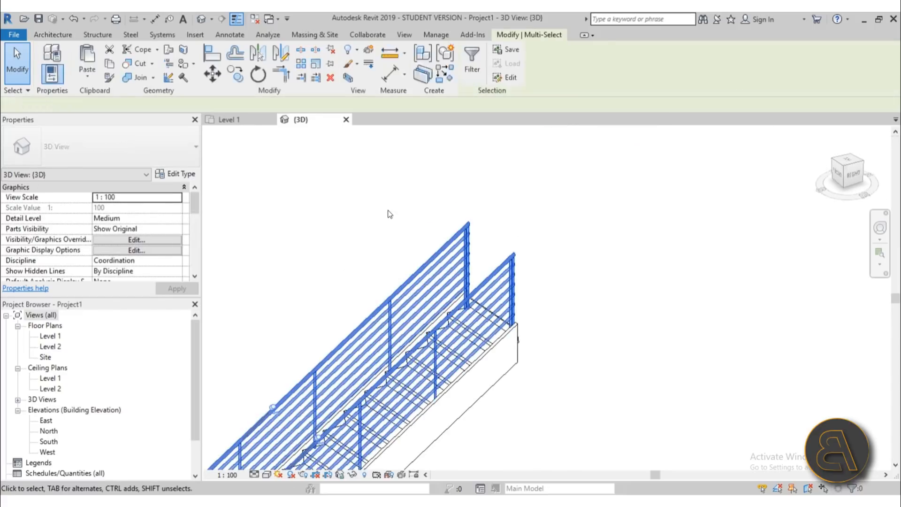
{"action": "key", "text": "Delete"}
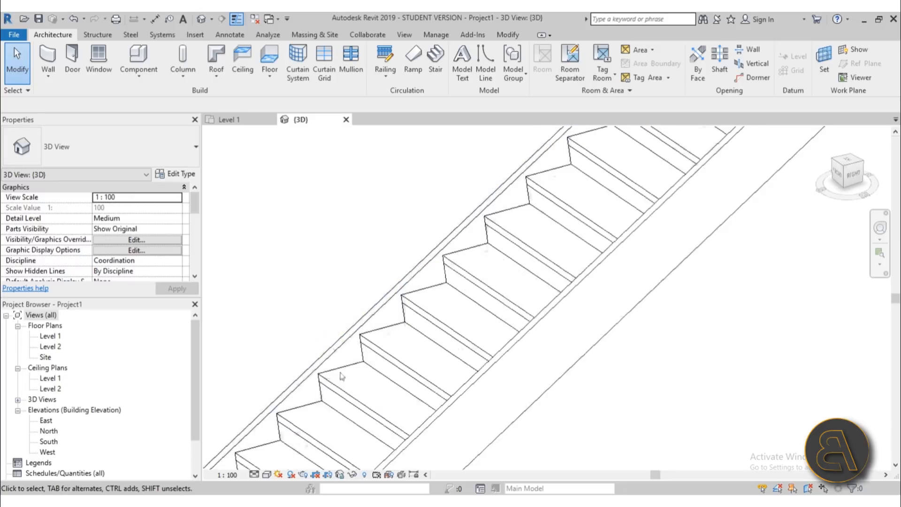
- Reframe the 3D view around the treads and select the stair
{"action": "left_click", "coordinate": [340, 375]}
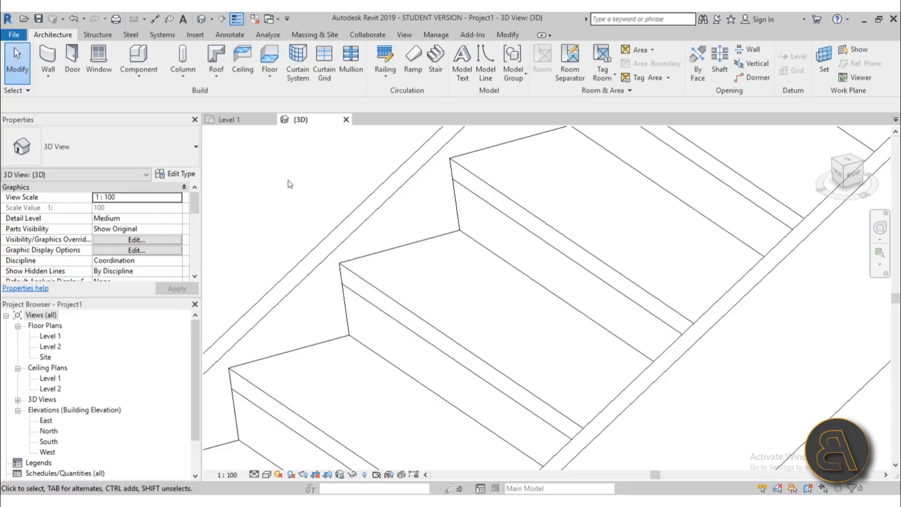
{"action": "left_click_drag", "start_coordinate": [290, 184], "coordinate": [376, 322]}
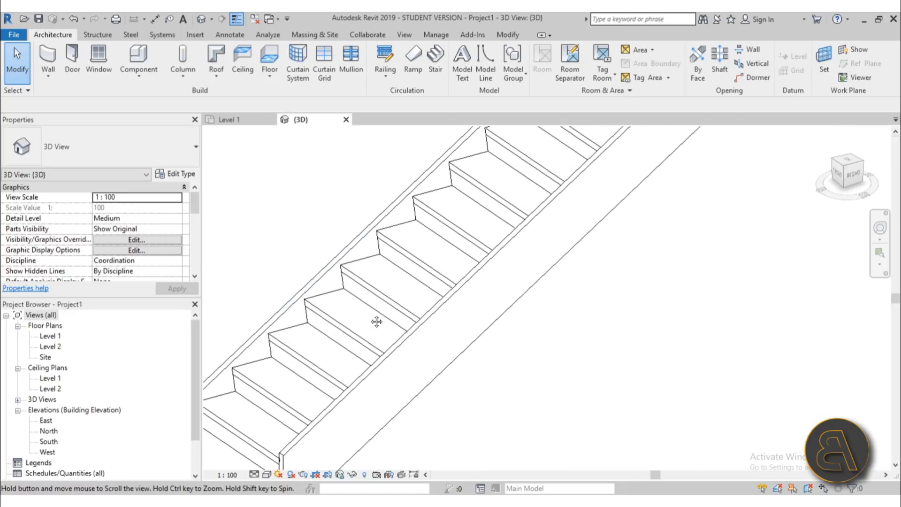
{"action": "left_click", "coordinate": [376, 322]}
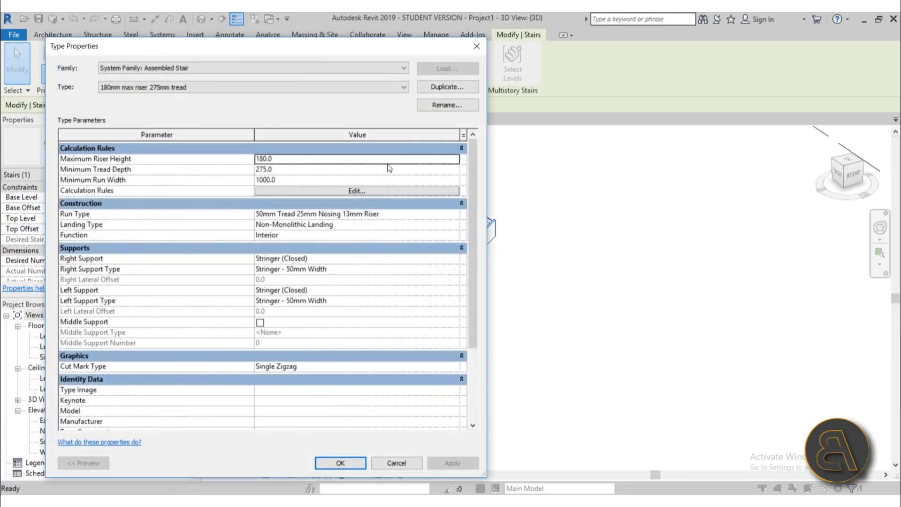
- Duplicate the stair type as 'Cool Stair' with Right and Left Support set to None
{"action": "left_click", "coordinate": [446, 87]}
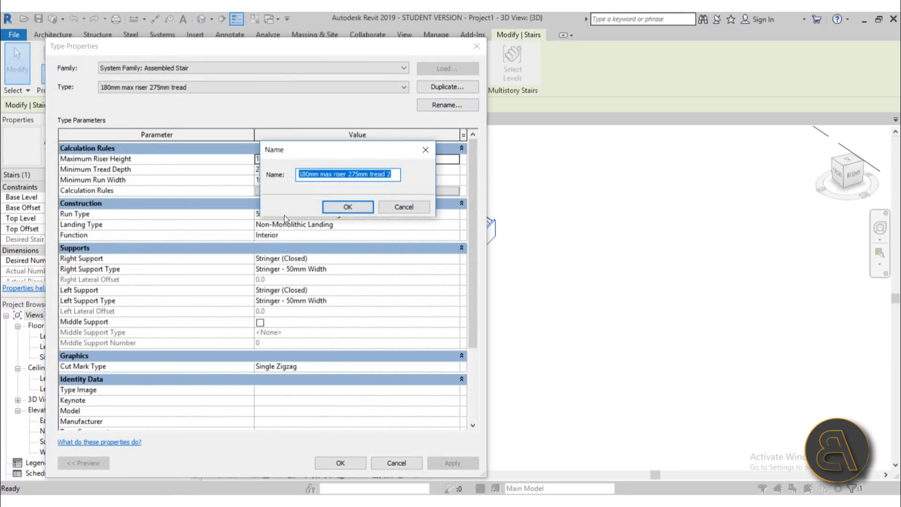
{"action": "mouse_move", "coordinate": [160, 183]}
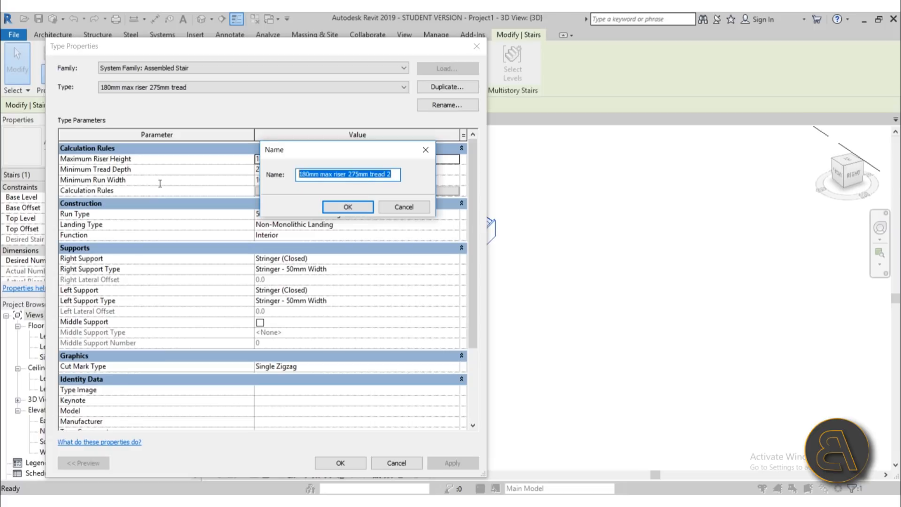
{"action": "mouse_move", "coordinate": [161, 187]}
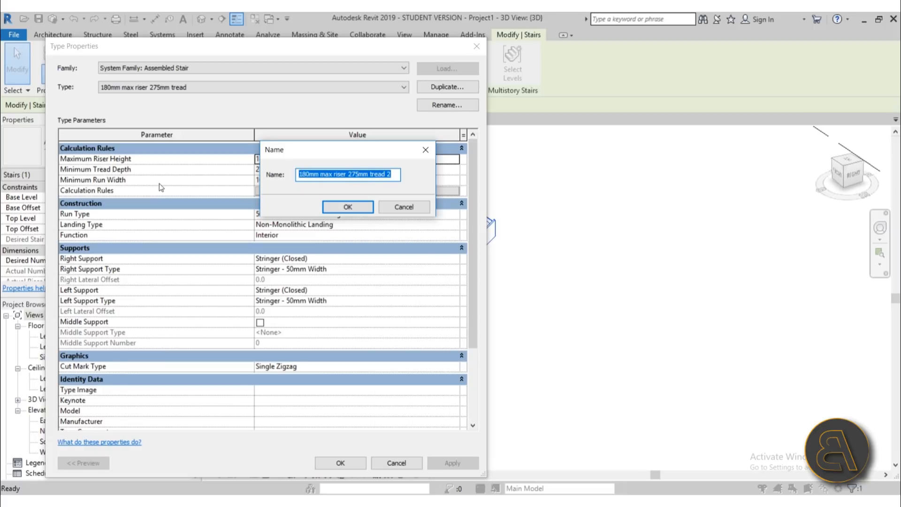
{"action": "type", "text": "Cool Sta"}
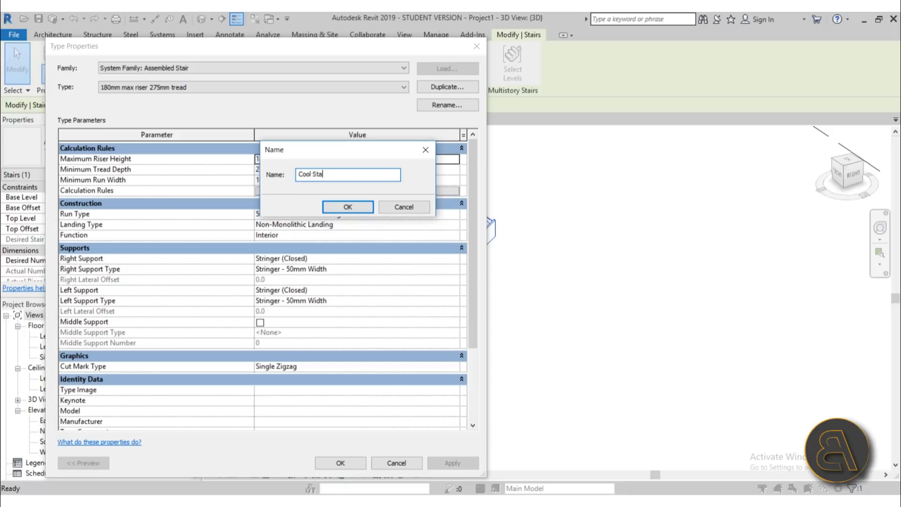
{"action": "left_click", "coordinate": [348, 206]}
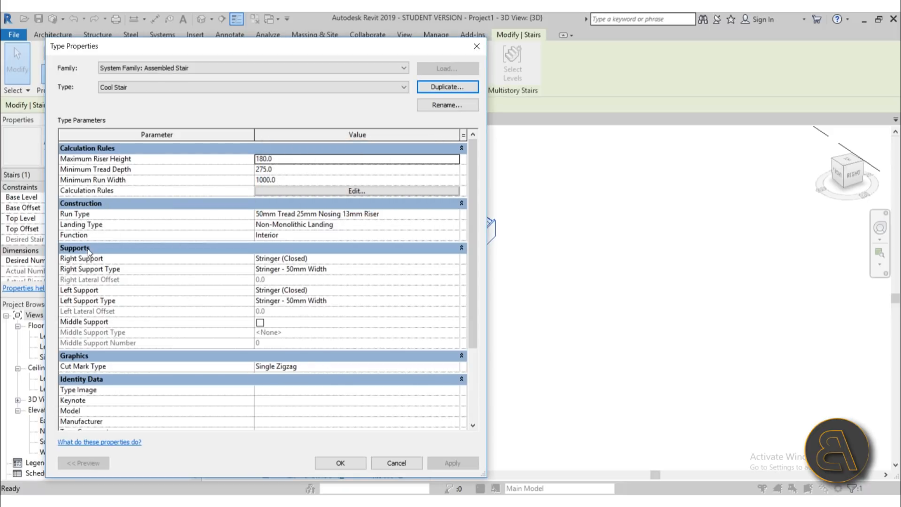
{"action": "mouse_move", "coordinate": [384, 268]}
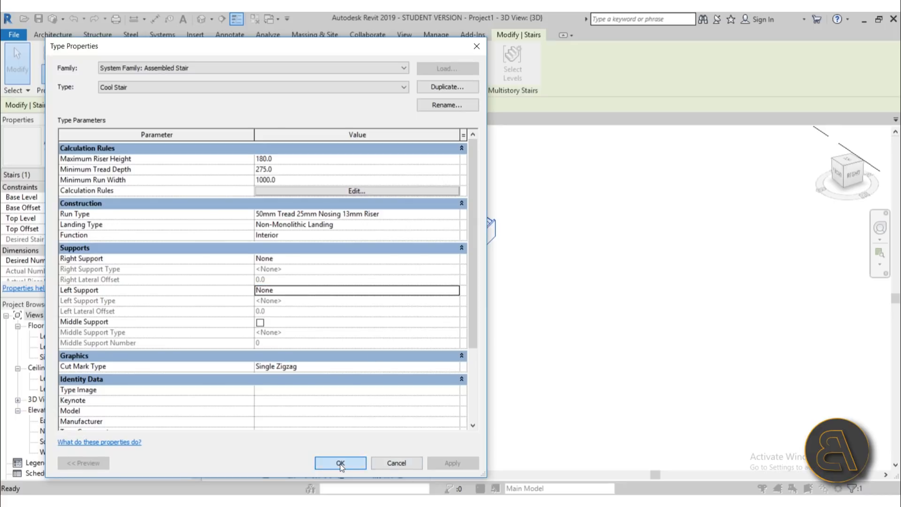
{"action": "left_click", "coordinate": [340, 463]}
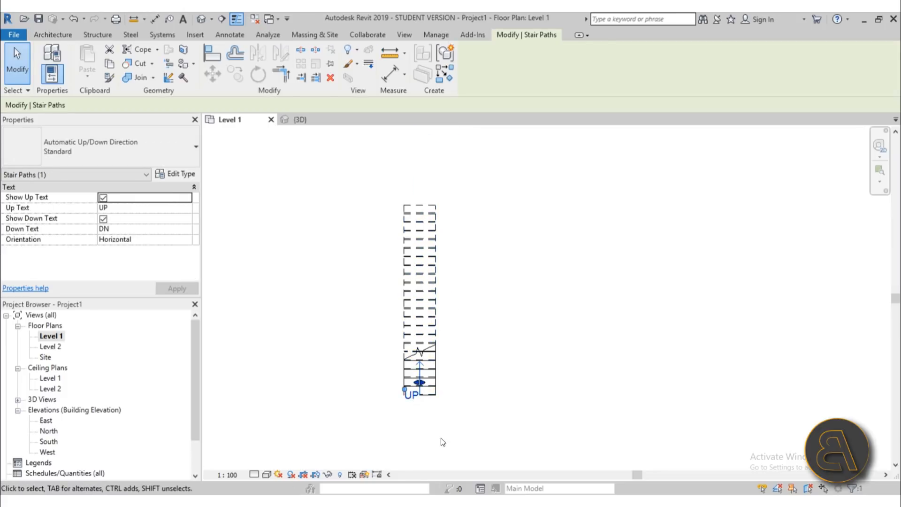
- Draw a wall with height up to Level 2 and a chosen location line beside the stair
{"action": "left_click", "coordinate": [52, 63]}
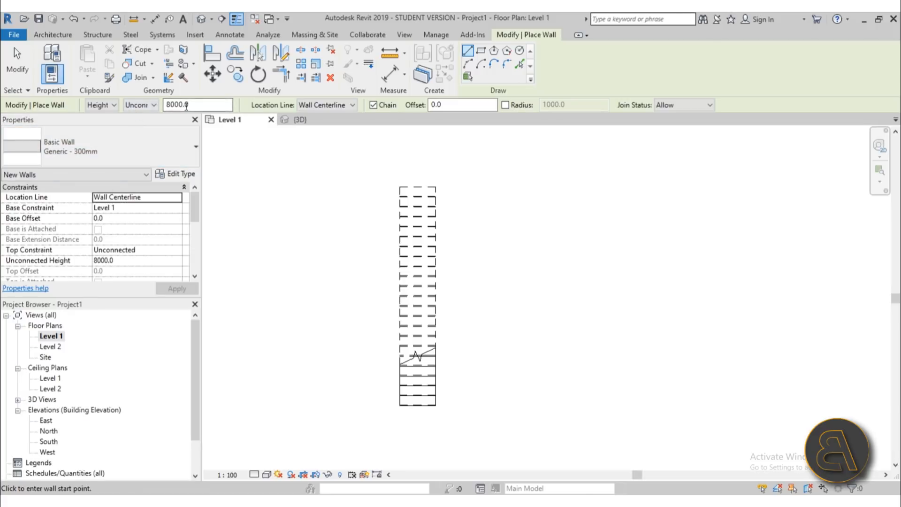
{"action": "left_click", "coordinate": [140, 104]}
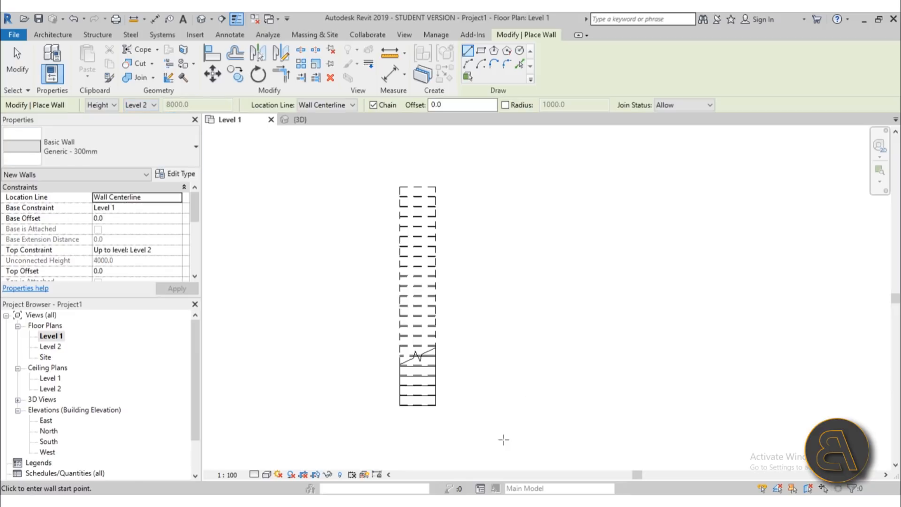
{"action": "left_click", "coordinate": [350, 104]}
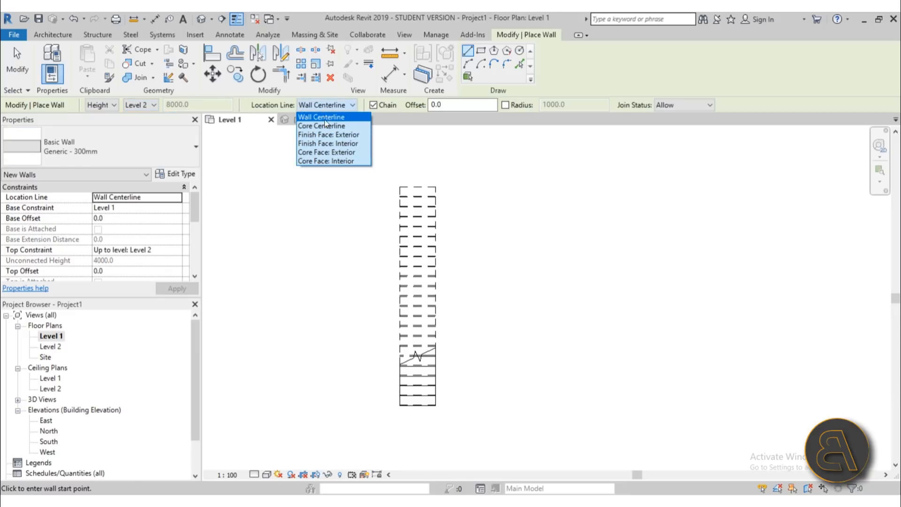
{"action": "left_click", "coordinate": [328, 135]}
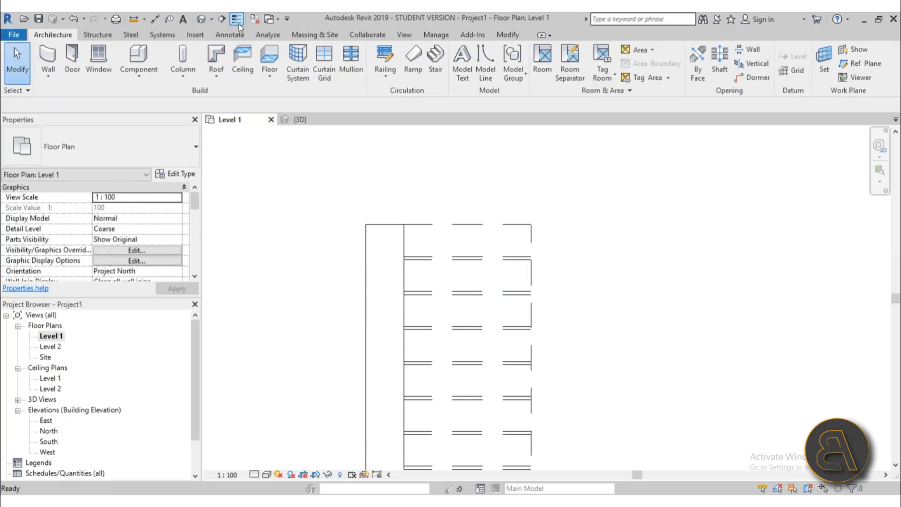
{"action": "left_click", "coordinate": [299, 119]}
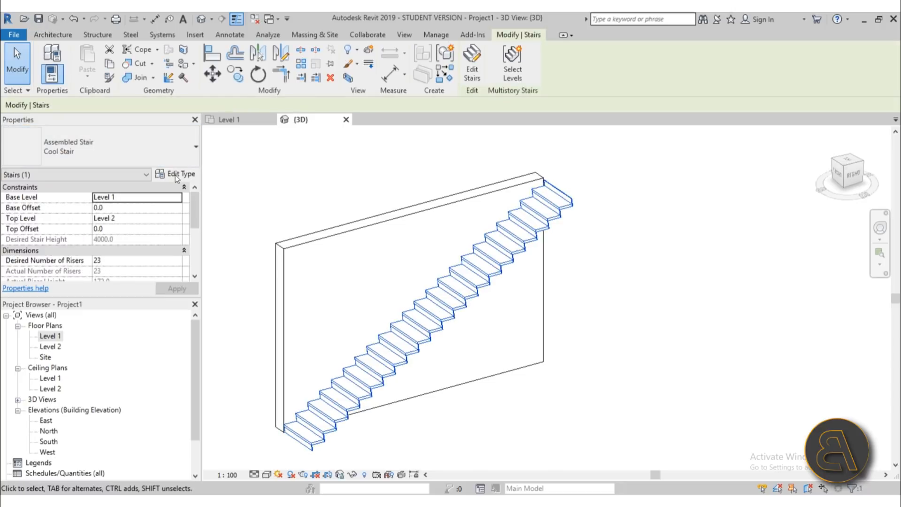
- Close the Cool Stair type properties and bring them back up from Edit Type
{"action": "left_click", "coordinate": [178, 174]}
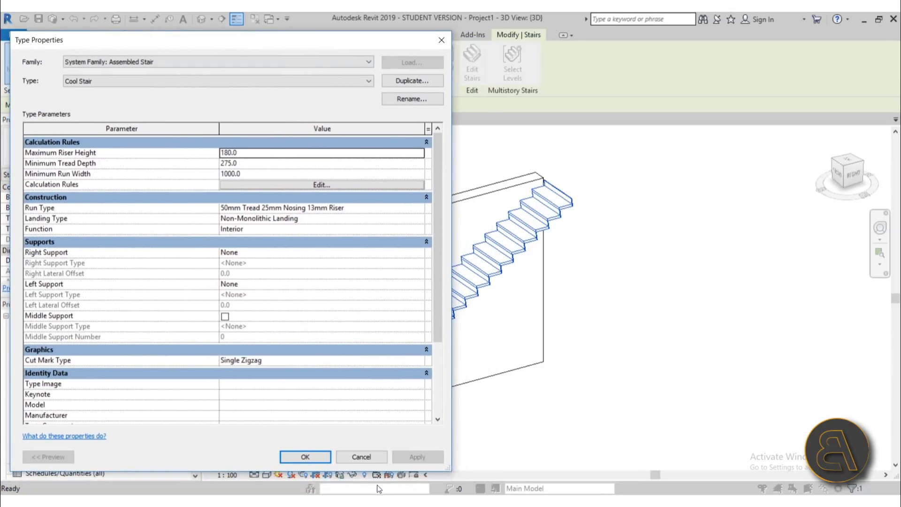
{"action": "left_click", "coordinate": [304, 457]}
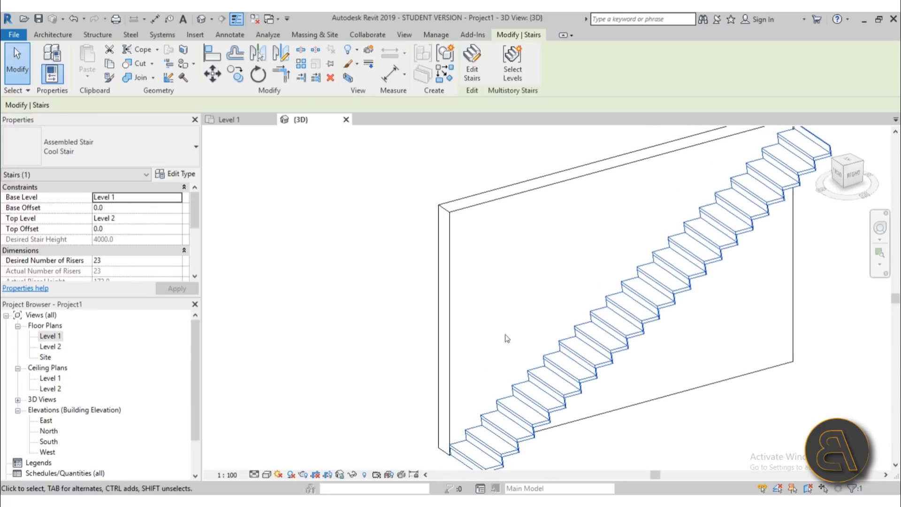
{"action": "left_click", "coordinate": [181, 174]}
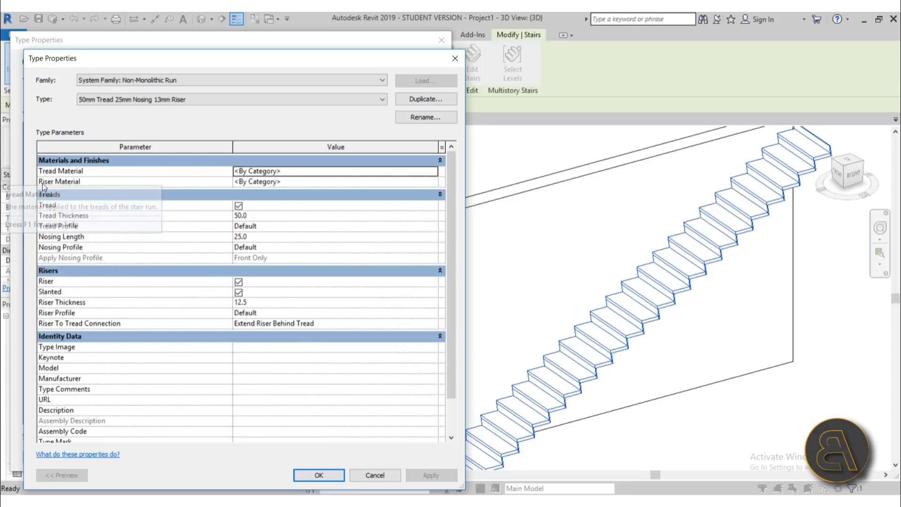
{"action": "mouse_move", "coordinate": [49, 282]}
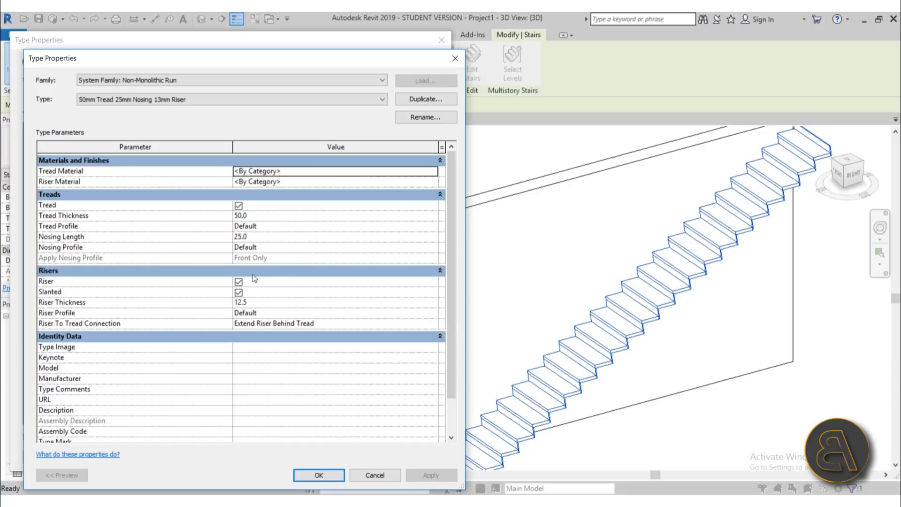
- In the run type, turn off Riser and Slanted and apply the changes
{"action": "left_click", "coordinate": [239, 281]}
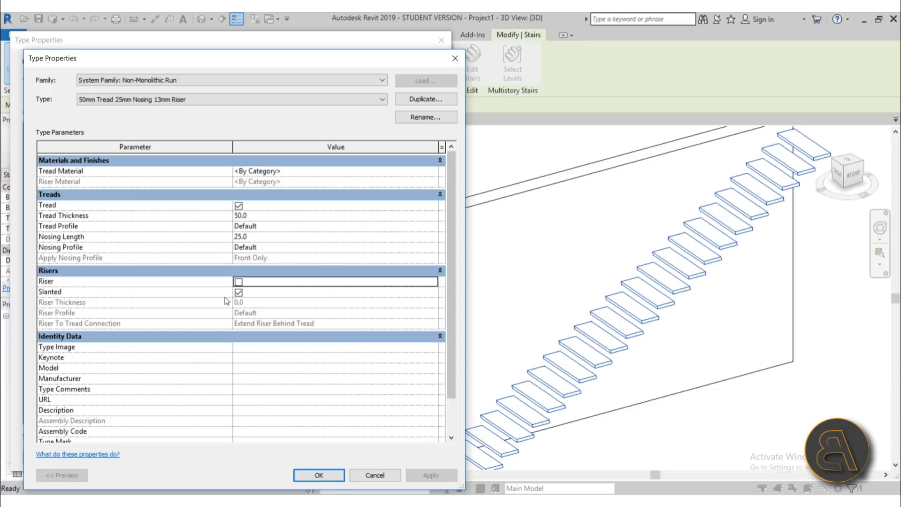
{"action": "left_click", "coordinate": [238, 293]}
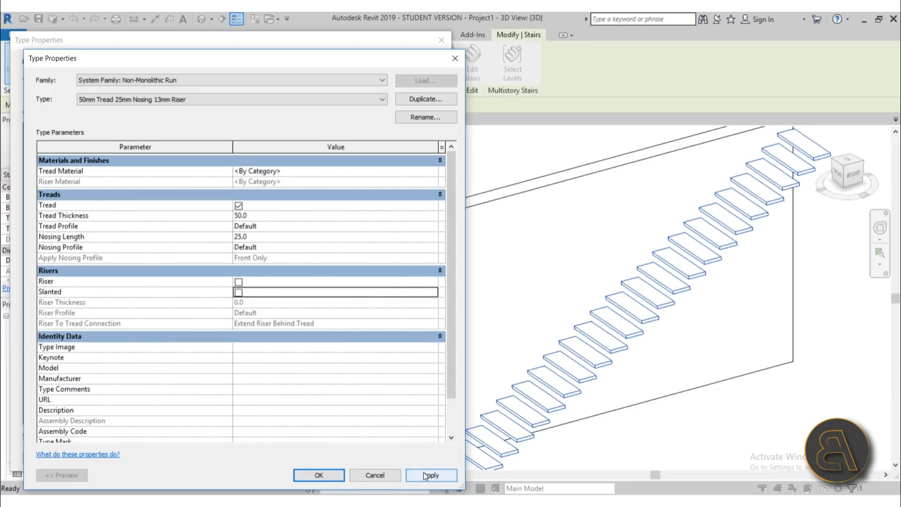
{"action": "left_click", "coordinate": [430, 475]}
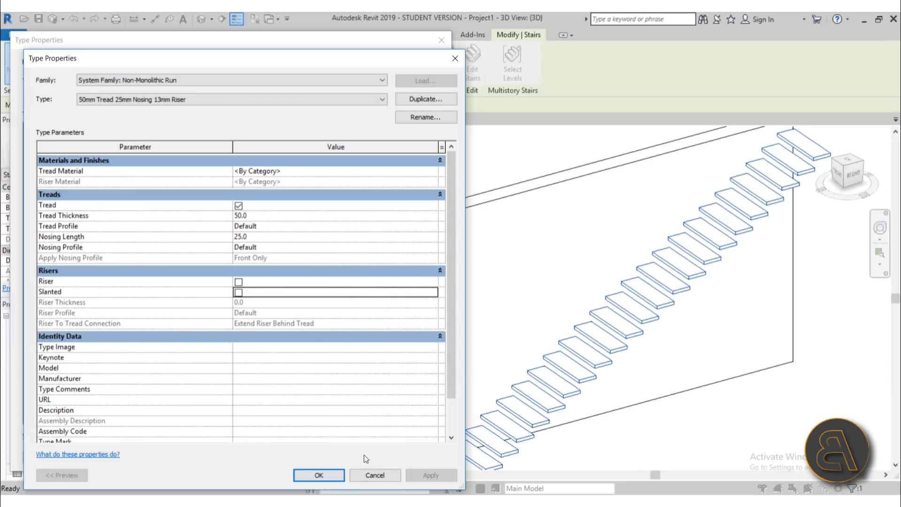
{"action": "mouse_move", "coordinate": [63, 216]}
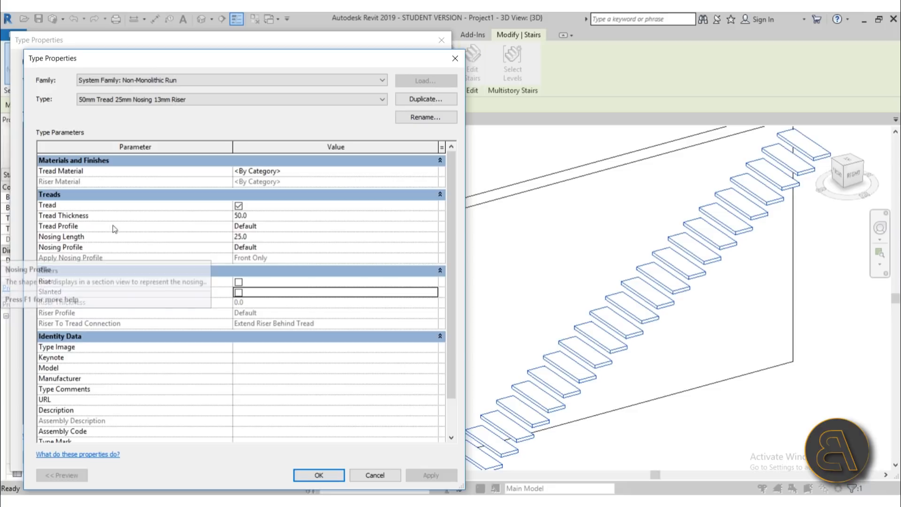
{"action": "mouse_move", "coordinate": [54, 226]}
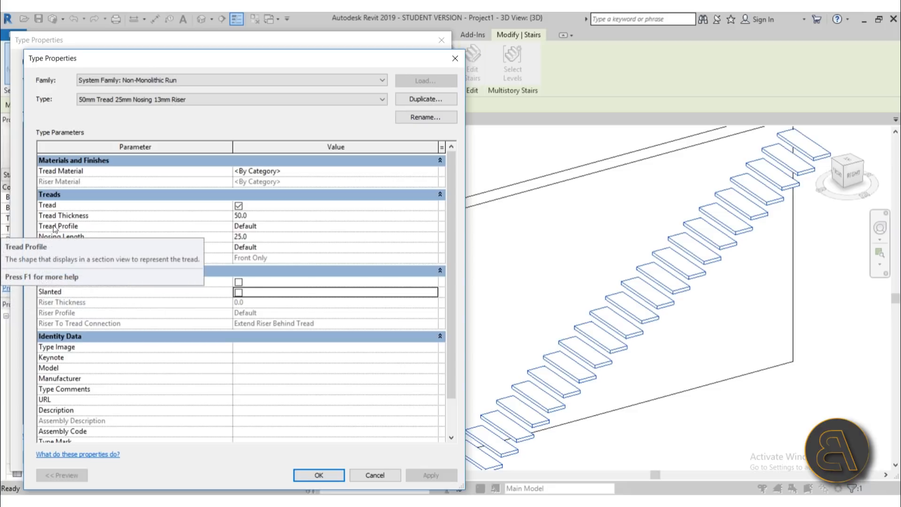
- Check the Tread Profile list keeping Default, close the dialogs and reselect the stair
{"action": "left_click", "coordinate": [434, 226]}
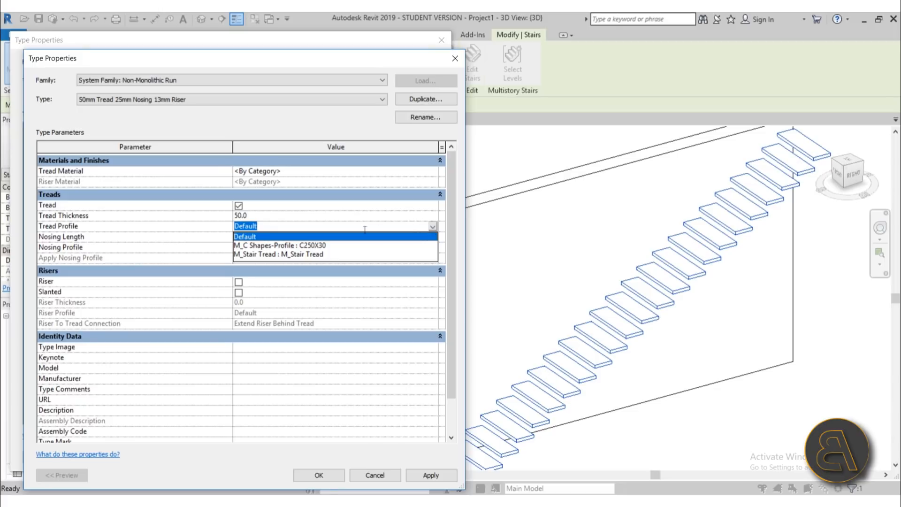
{"action": "mouse_move", "coordinate": [285, 254]}
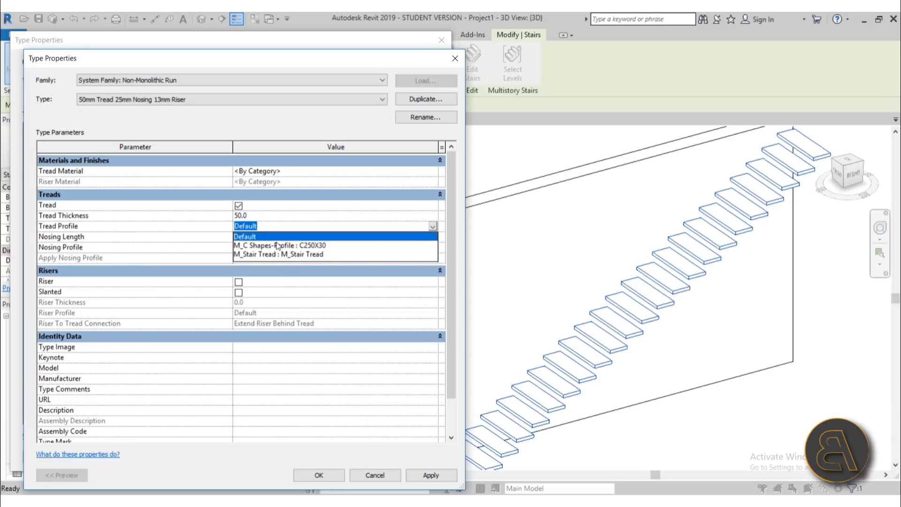
{"action": "left_click", "coordinate": [244, 236]}
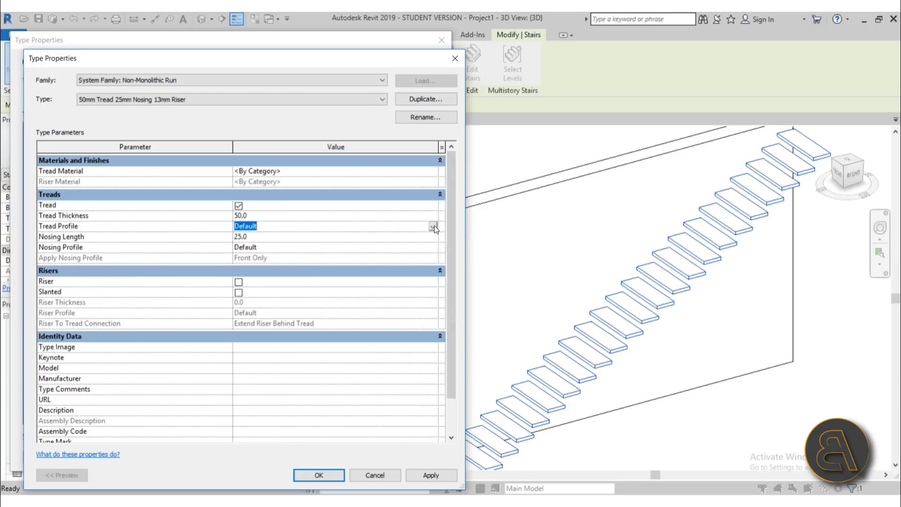
{"action": "mouse_move", "coordinate": [564, 345]}
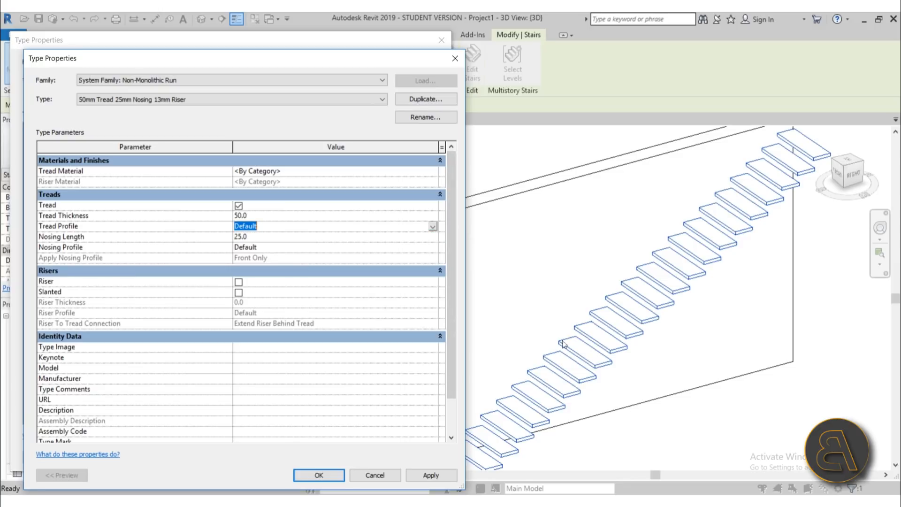
{"action": "mouse_move", "coordinate": [589, 393]}
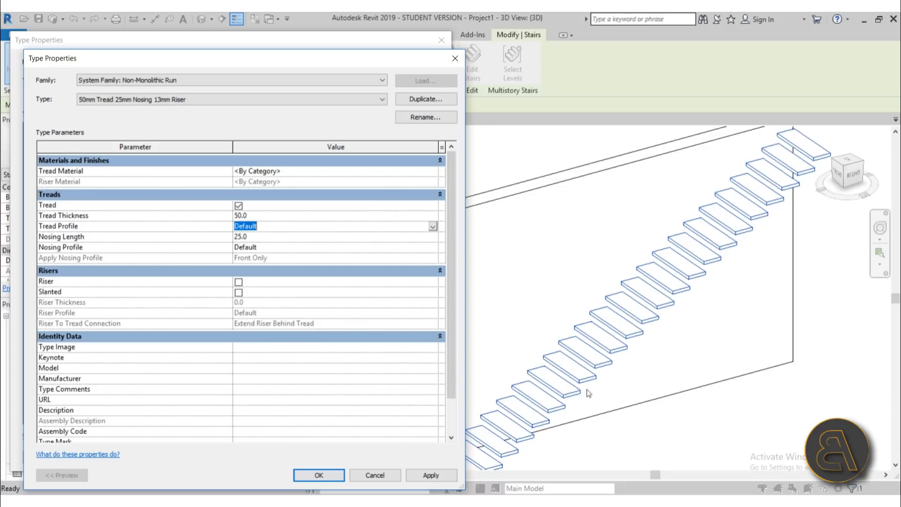
{"action": "mouse_move", "coordinate": [764, 213]}
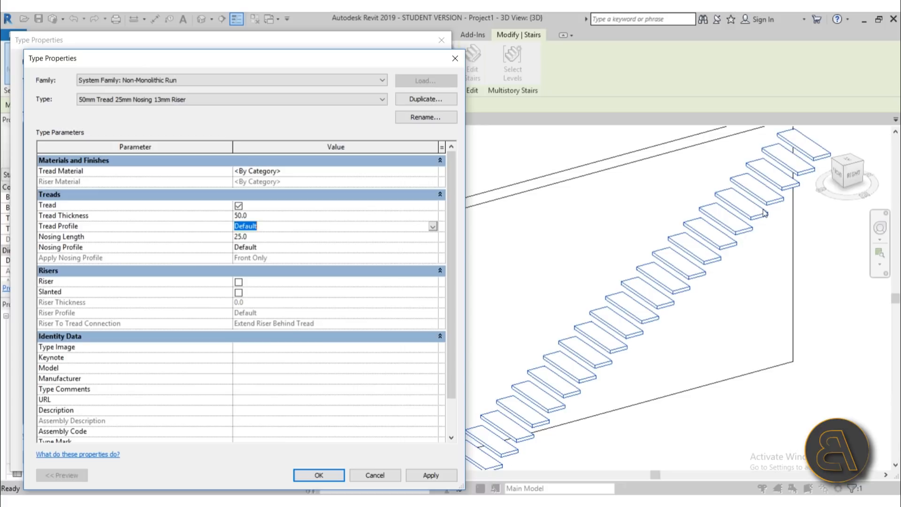
{"action": "mouse_move", "coordinate": [707, 274]}
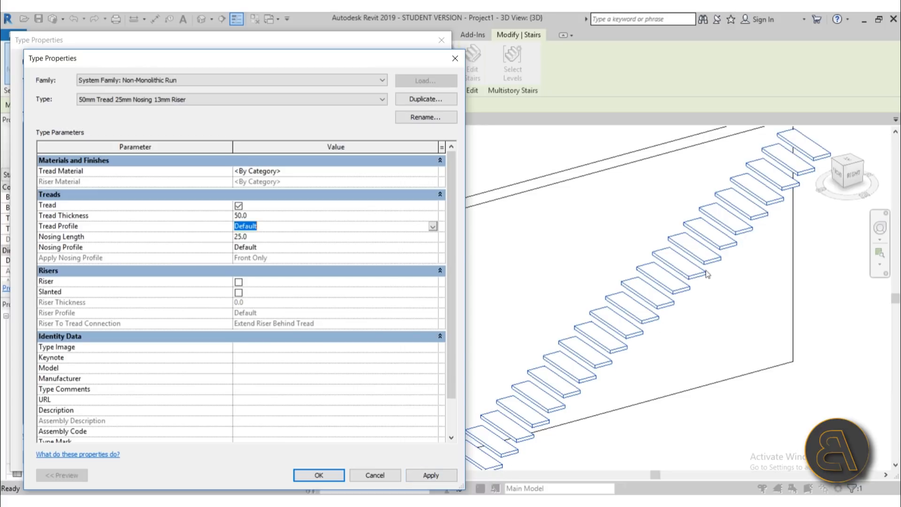
{"action": "mouse_move", "coordinate": [374, 475]}
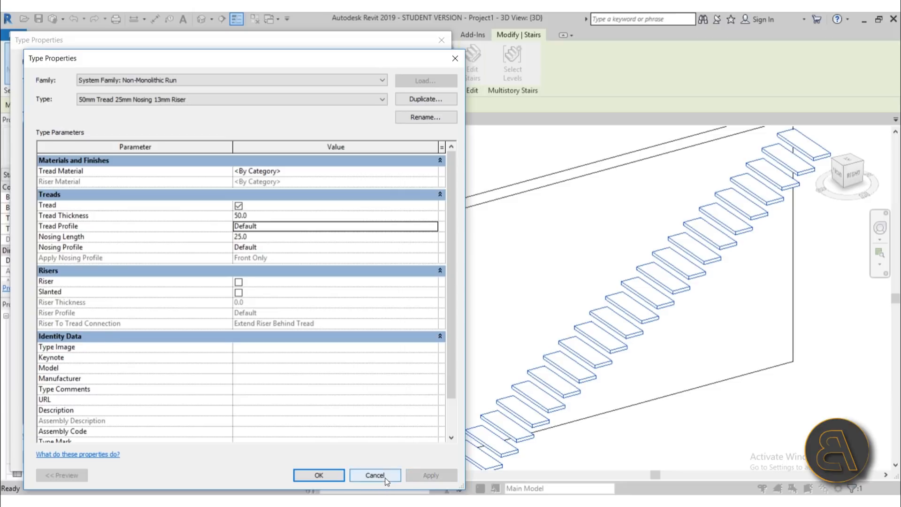
{"action": "left_click", "coordinate": [374, 475]}
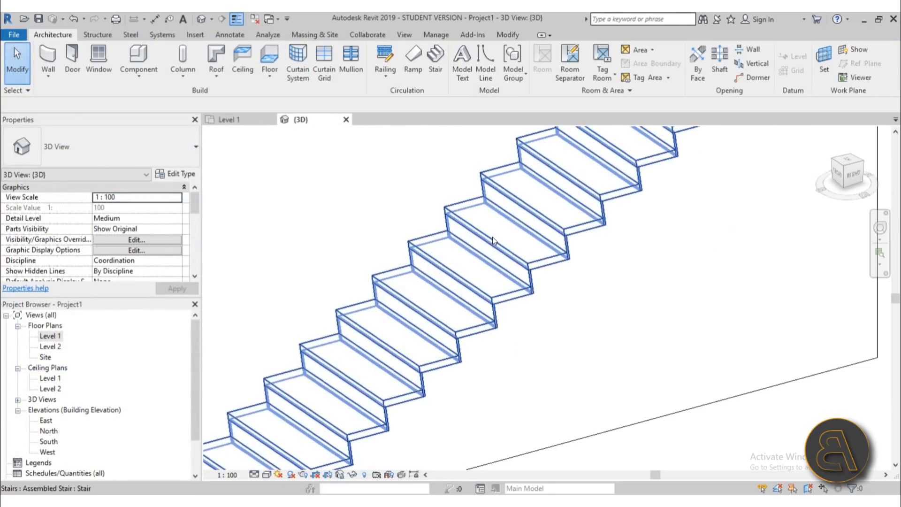
{"action": "left_click", "coordinate": [494, 241]}
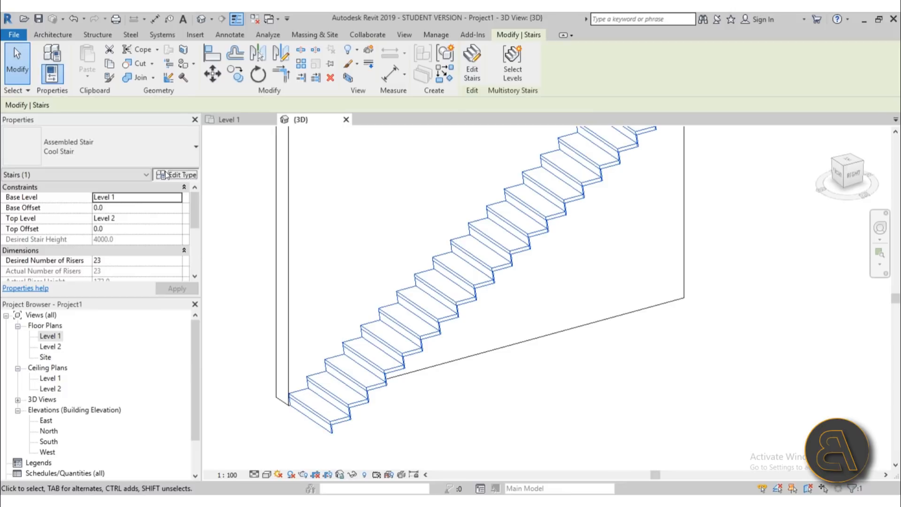
{"action": "left_click", "coordinate": [180, 175]}
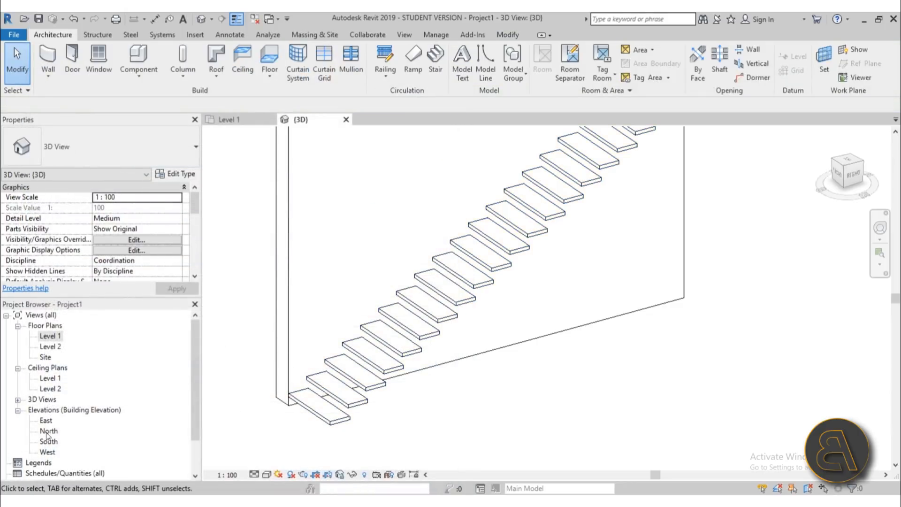
- Switch to the East elevation and start the Annotate Detail Line tool
{"action": "double_click", "coordinate": [45, 420]}
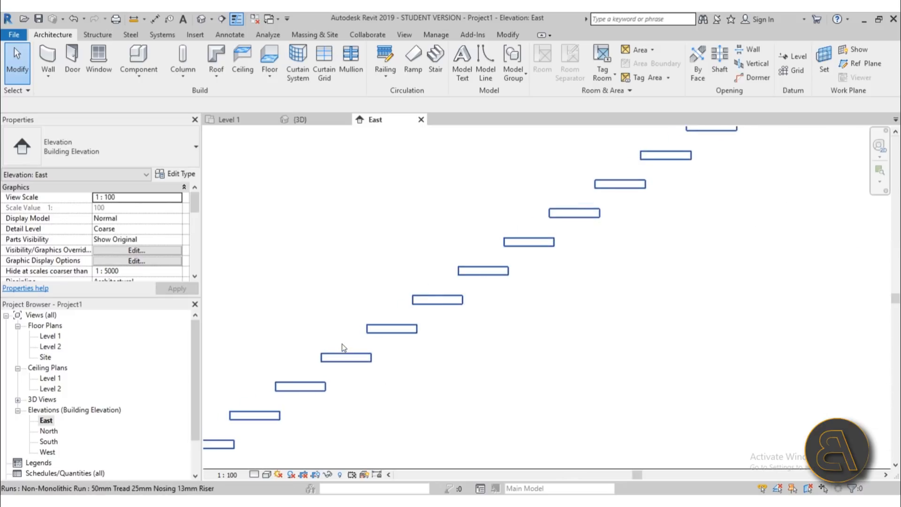
{"action": "left_click", "coordinate": [138, 60]}
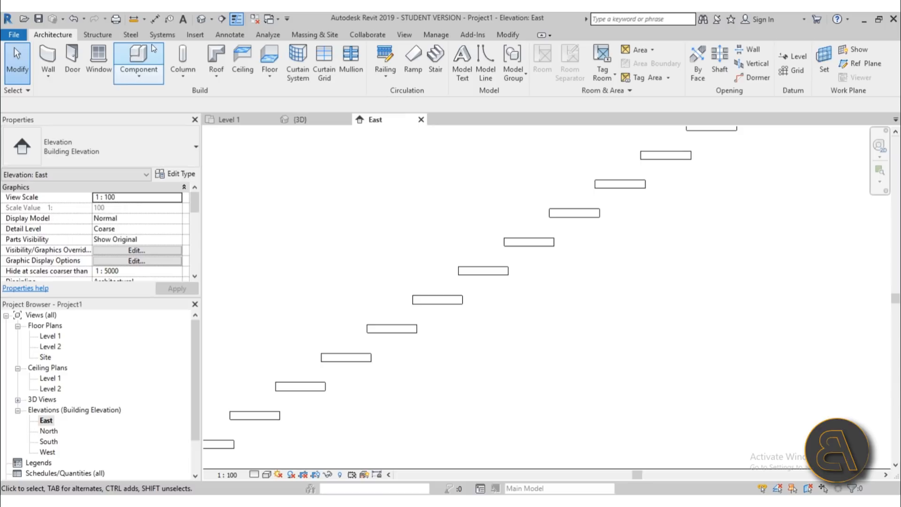
{"action": "left_click", "coordinate": [229, 34]}
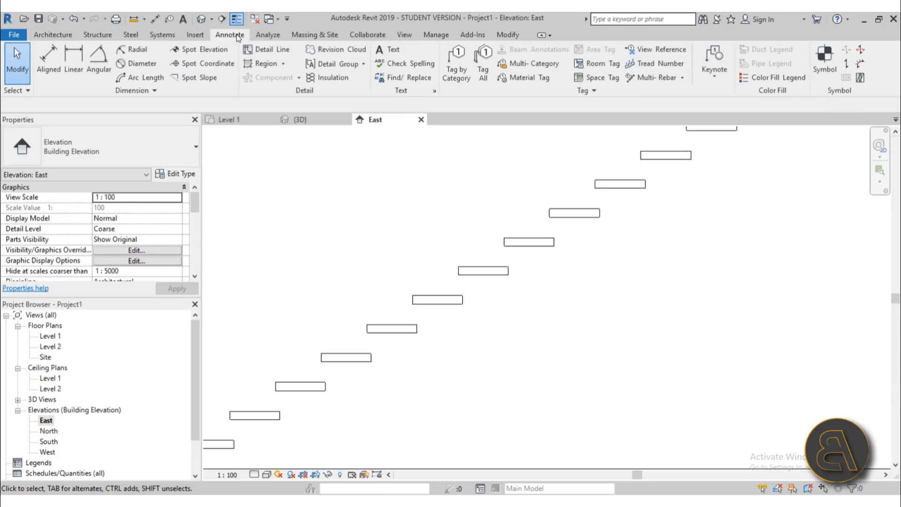
{"action": "left_click", "coordinate": [267, 49]}
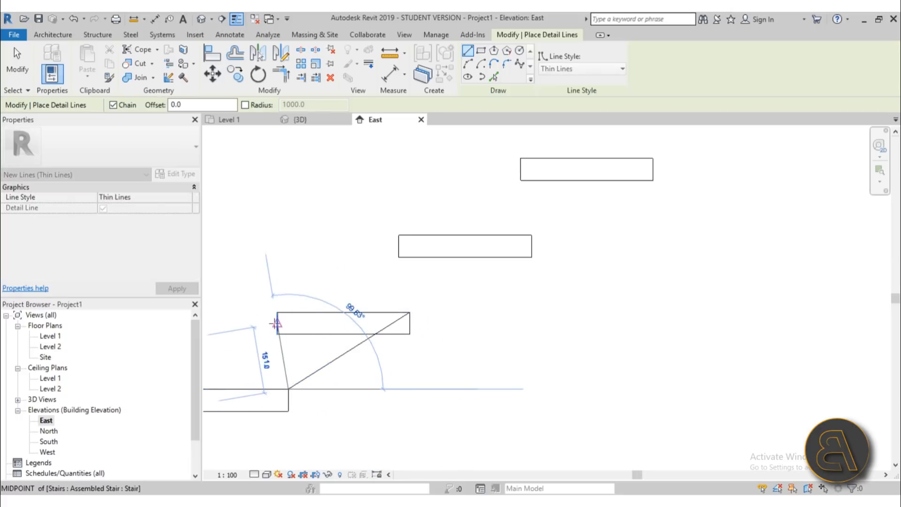
- Trace a triangular tread outline from a tread's corner with detail lines
{"action": "left_click_drag", "start_coordinate": [276, 324], "coordinate": [316, 370]}
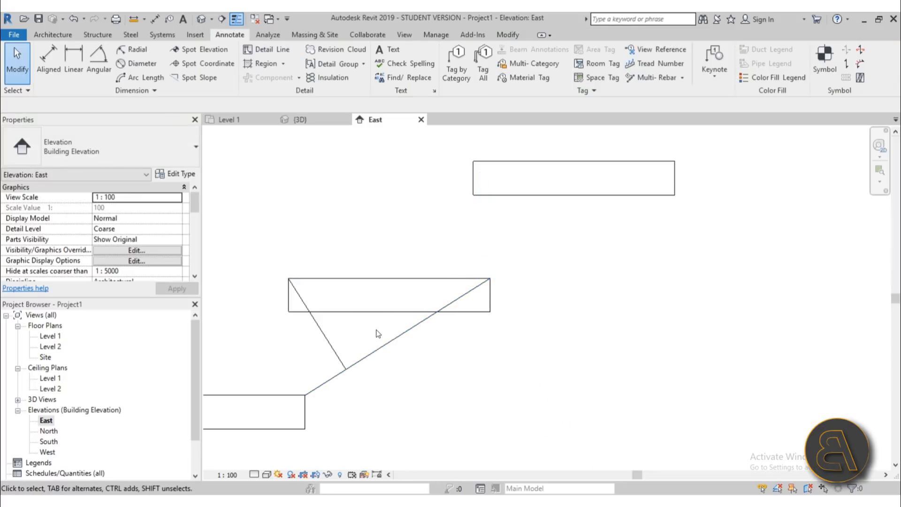
{"action": "left_click", "coordinate": [403, 334]}
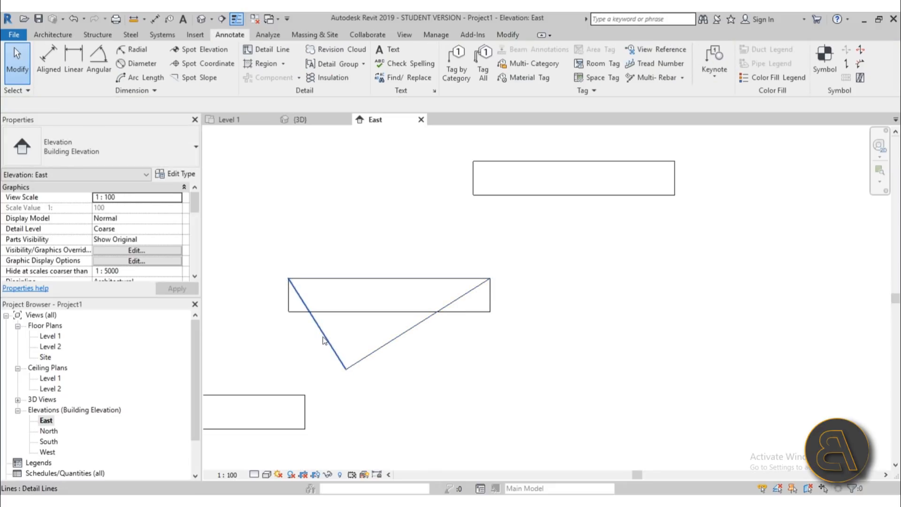
{"action": "left_click", "coordinate": [324, 340]}
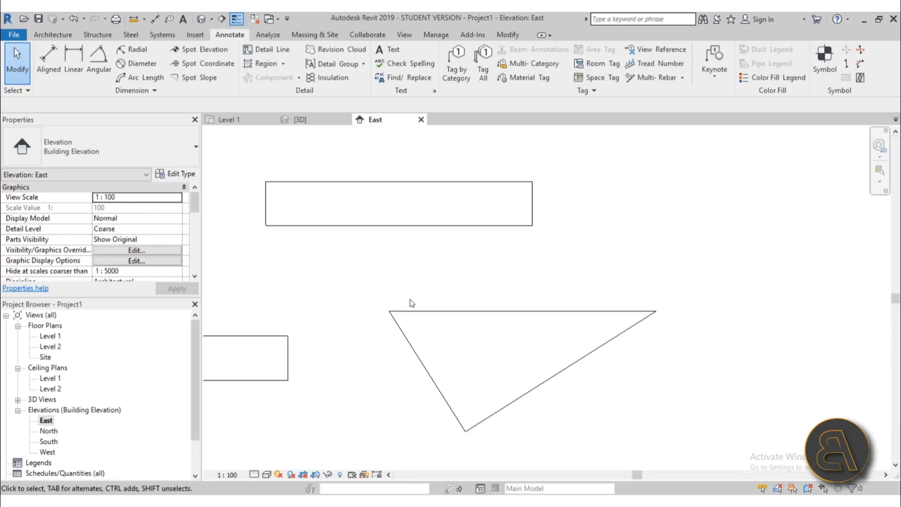
- Create a new family from the Metric Profile.rft template
{"action": "left_click", "coordinate": [99, 60]}
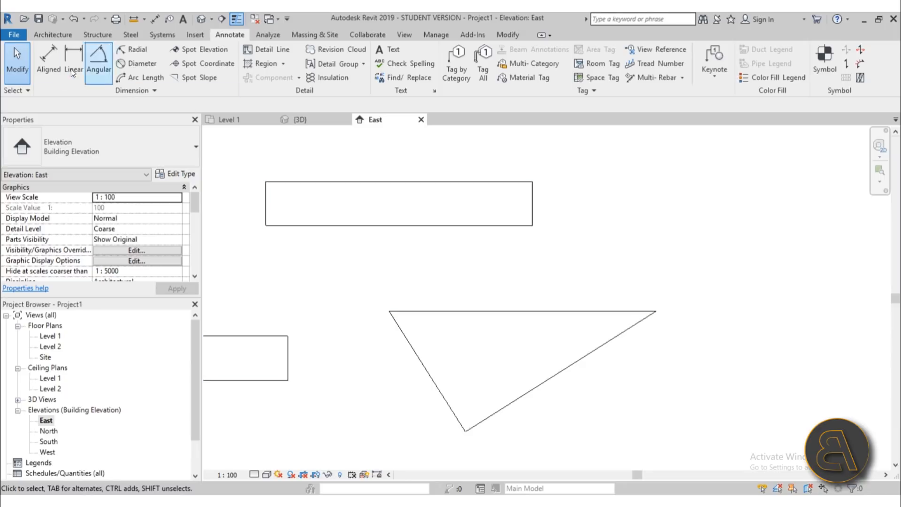
{"action": "left_click", "coordinate": [13, 35]}
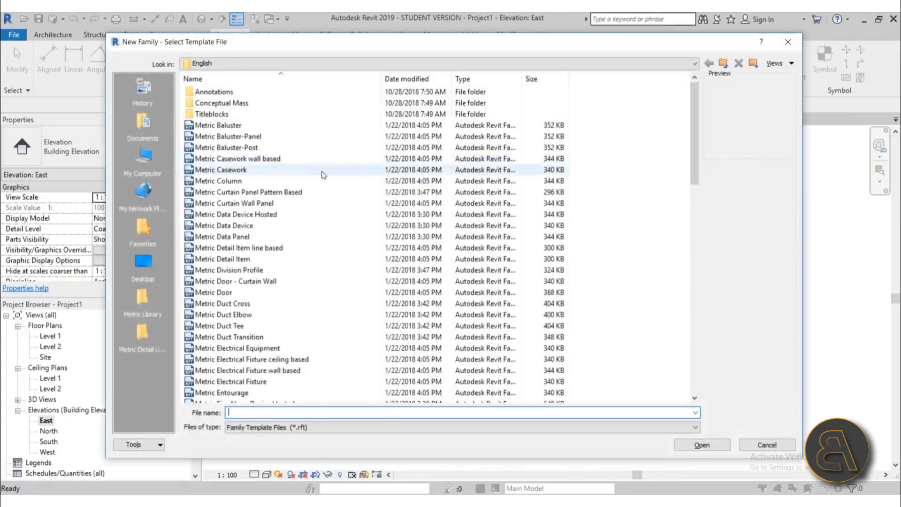
{"action": "scroll", "scroll_direction": "down", "scroll_amount": 3}
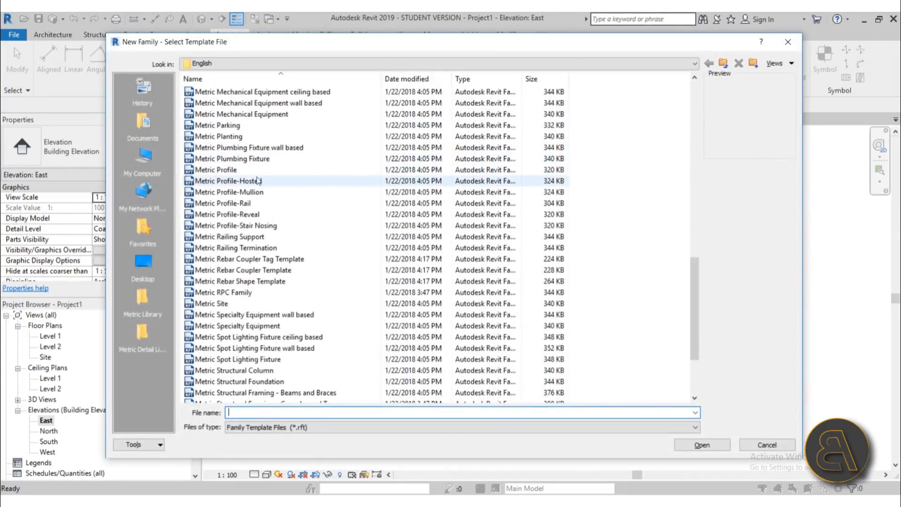
{"action": "left_click", "coordinate": [220, 170]}
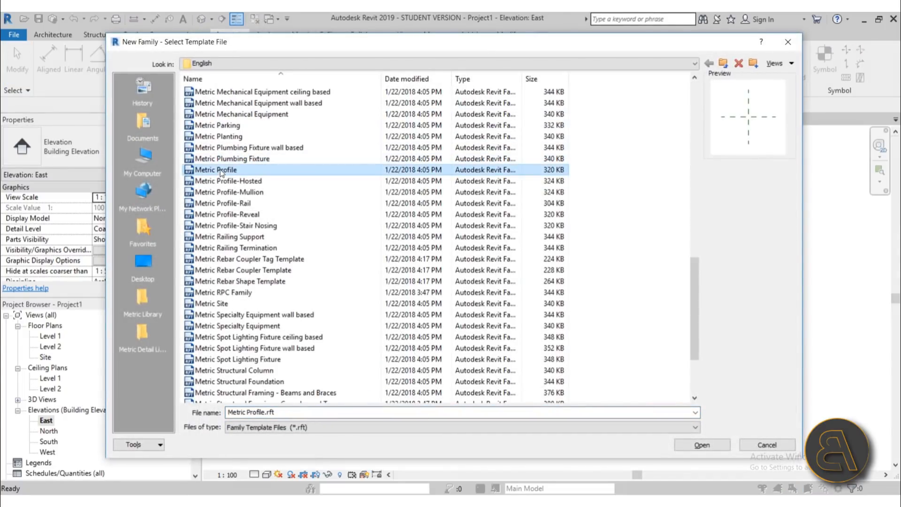
{"action": "left_click", "coordinate": [700, 444]}
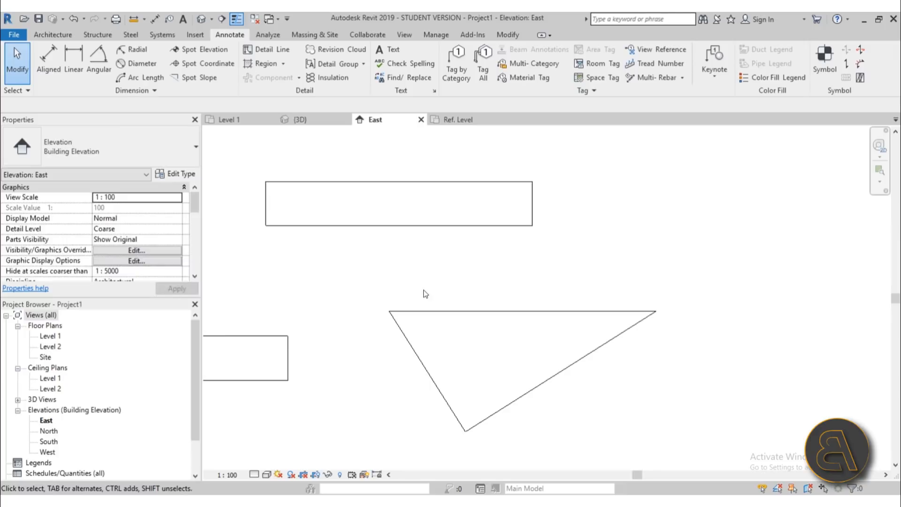
- Sketch the triangle at the reference origin with an inner offset outline forming a thin hollow profile
{"action": "left_click", "coordinate": [520, 368]}
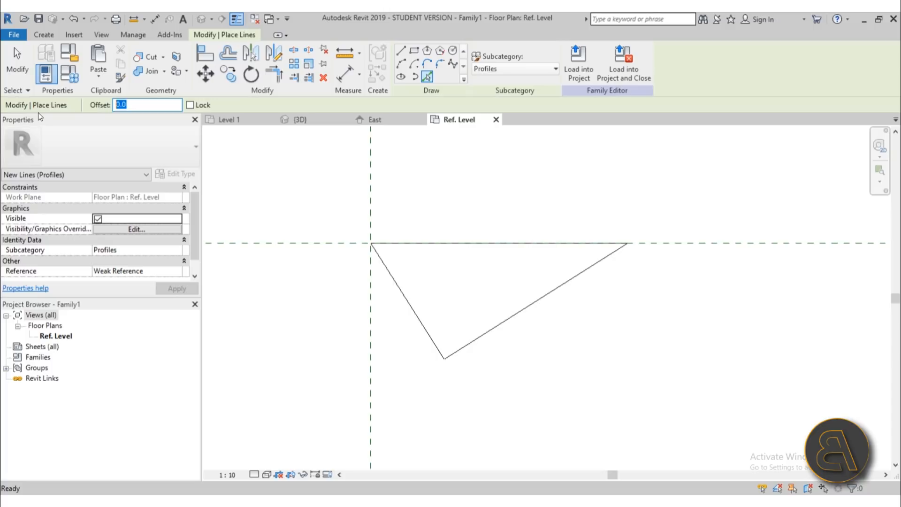
{"action": "left_click", "coordinate": [403, 298]}
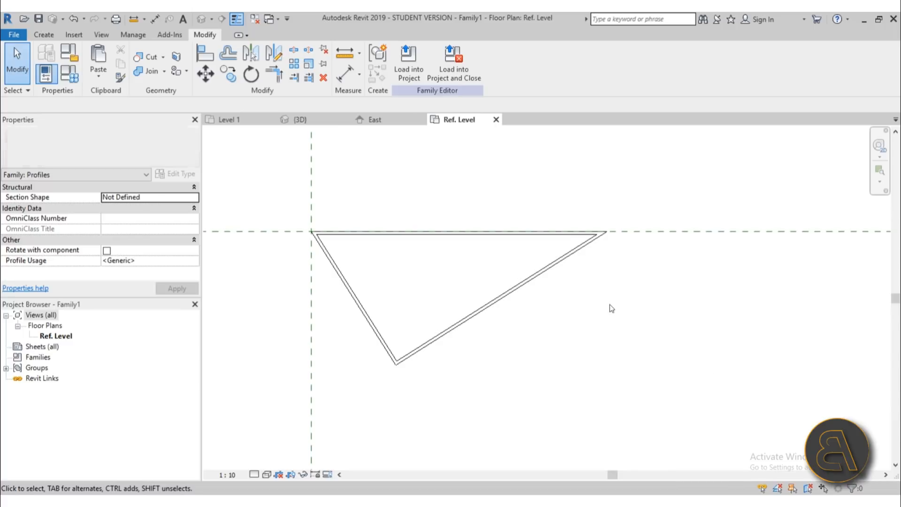
{"action": "left_click_drag", "start_coordinate": [612, 309], "coordinate": [454, 364]}
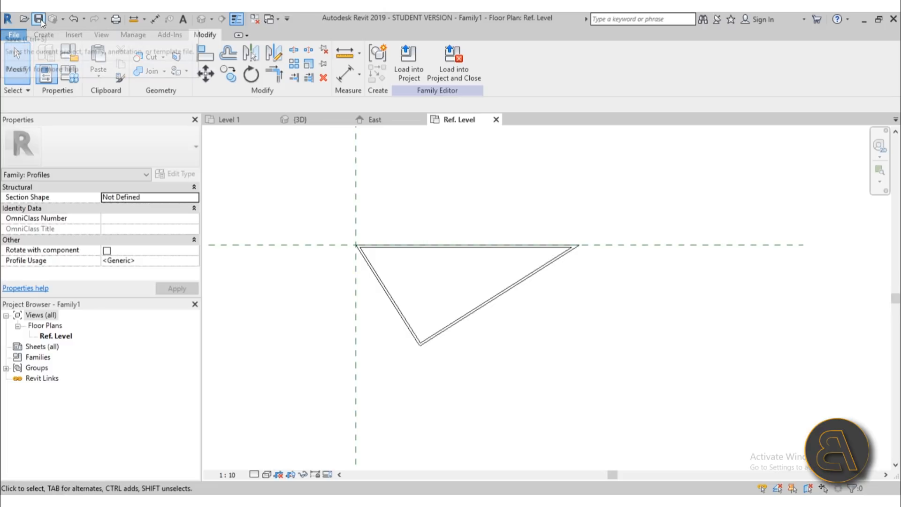
{"action": "mouse_move", "coordinate": [40, 19]}
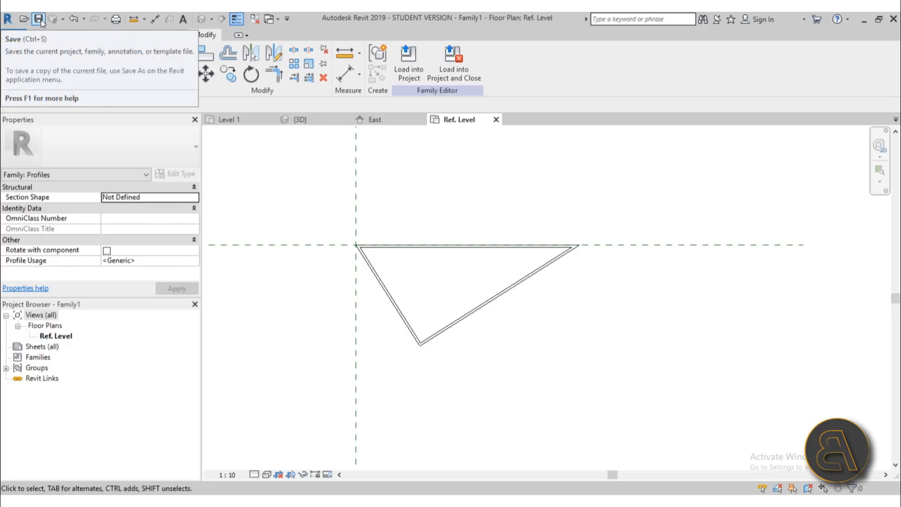
{"action": "mouse_move", "coordinate": [482, 20]}
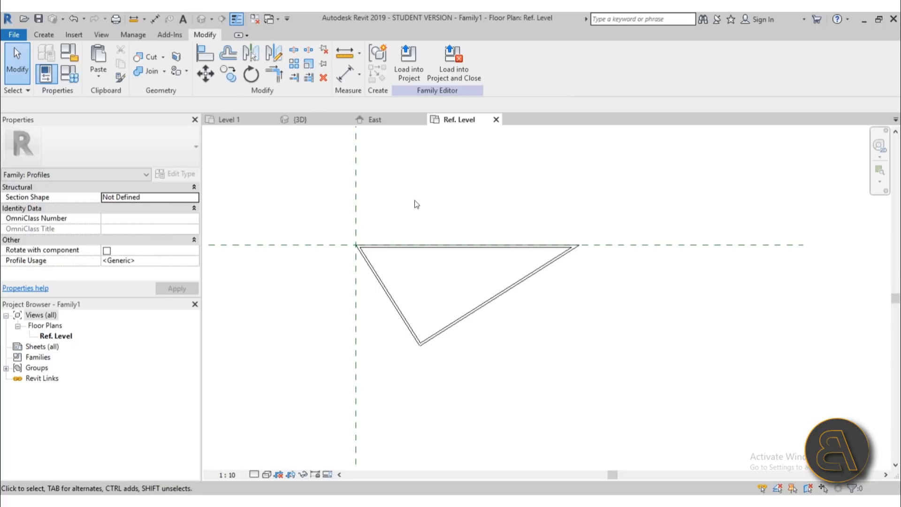
{"action": "mouse_move", "coordinate": [435, 56]}
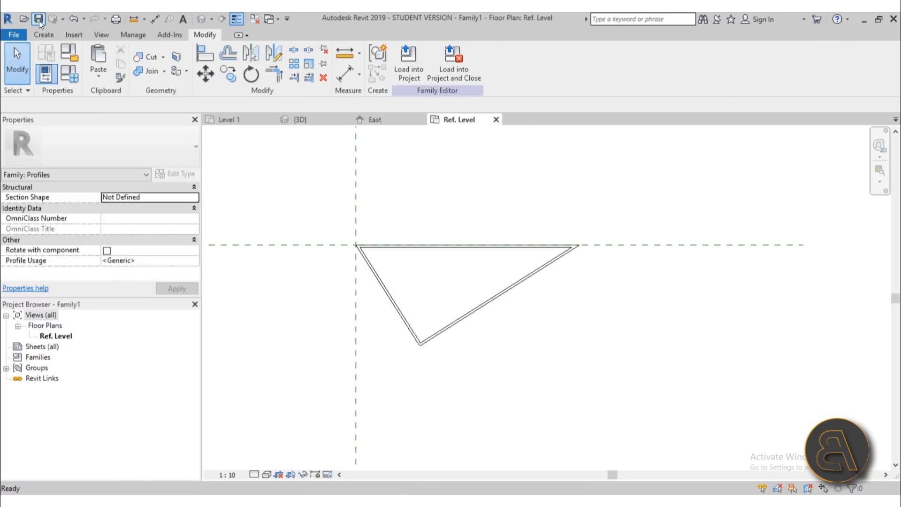
- Save the triangular profile family to the Desktop under the name 'Cool stair profile'
{"action": "left_click", "coordinate": [37, 19]}
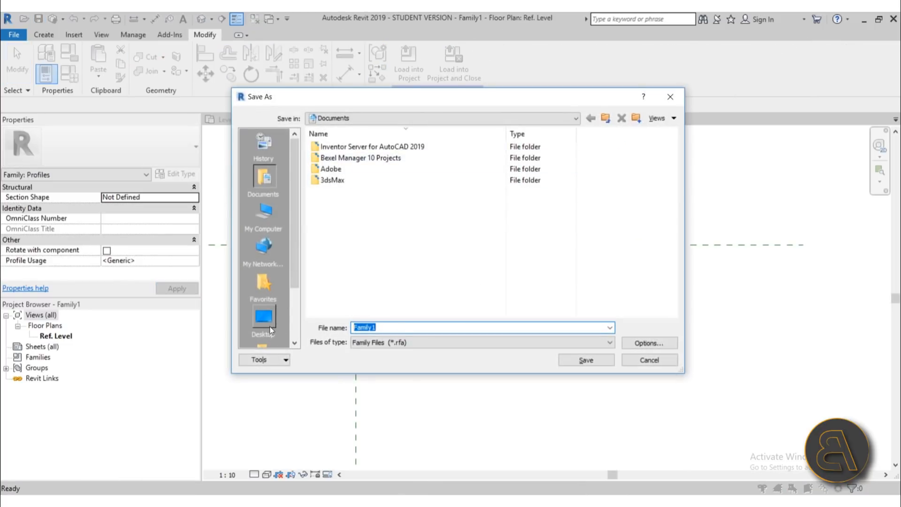
{"action": "left_click", "coordinate": [263, 322]}
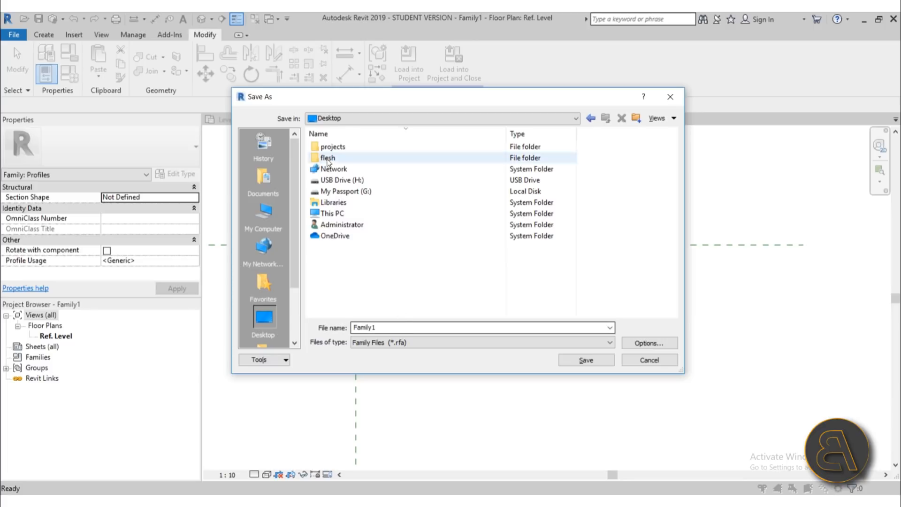
{"action": "left_click", "coordinate": [482, 327]}
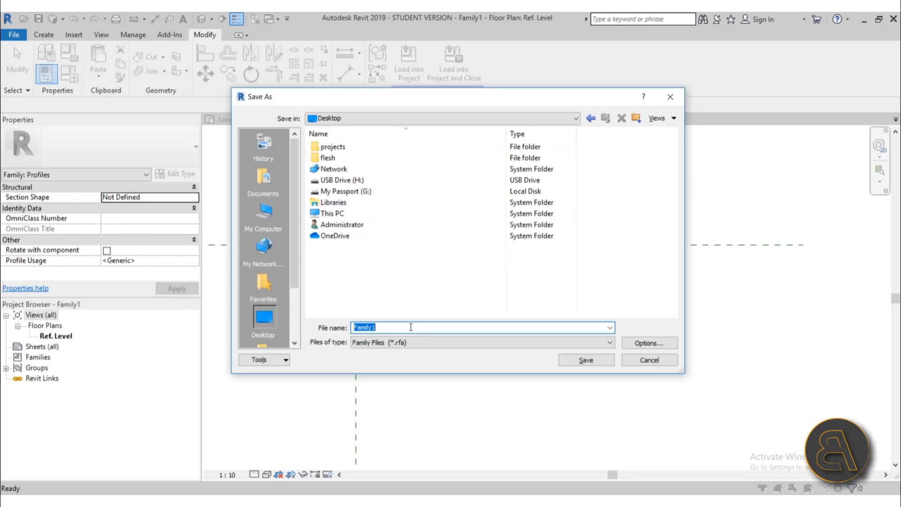
{"action": "type", "text": "Cool"}
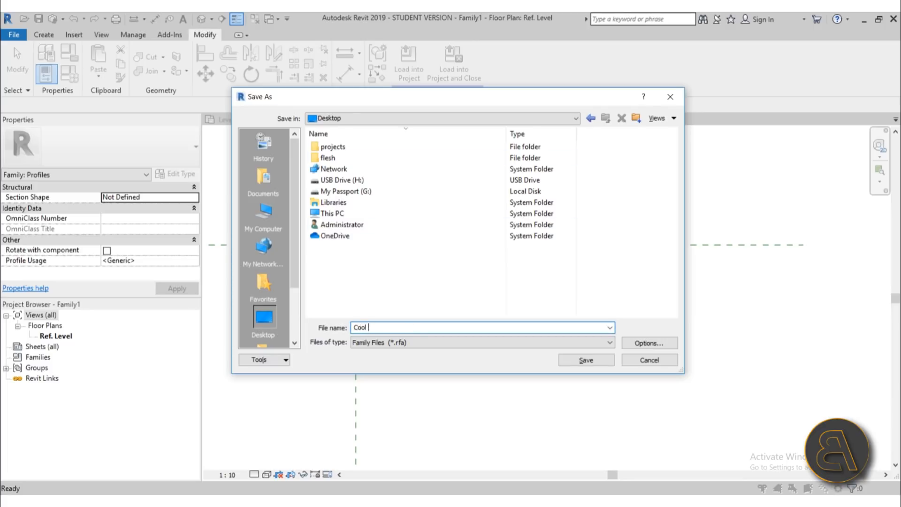
{"action": "type", "text": "stair pro"}
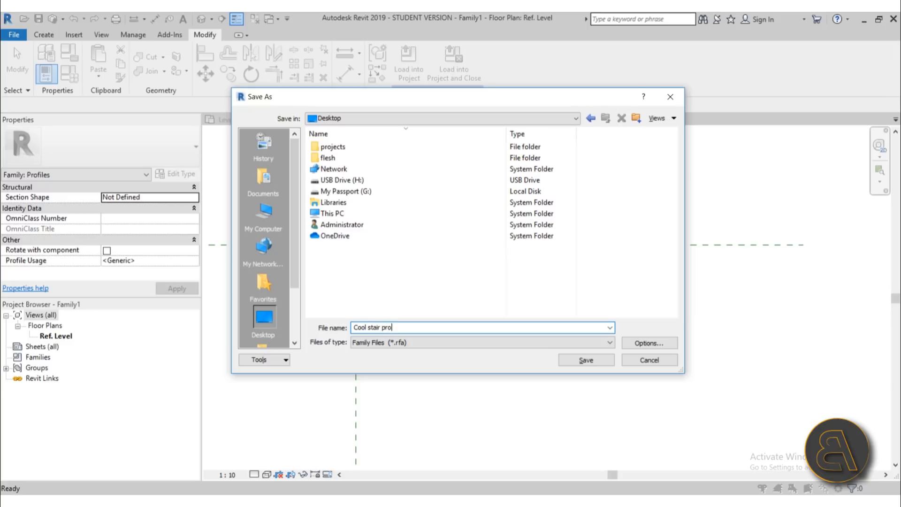
{"action": "type", "text": "file"}
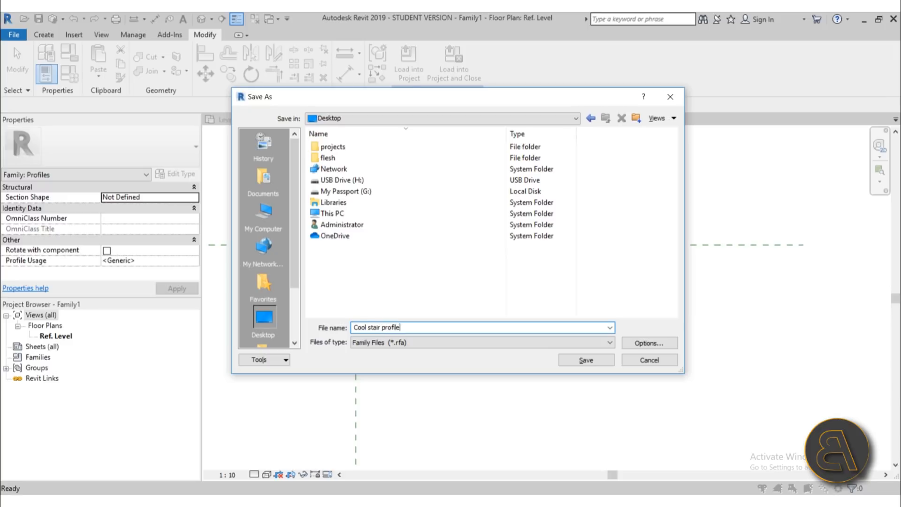
{"action": "left_click", "coordinate": [584, 359]}
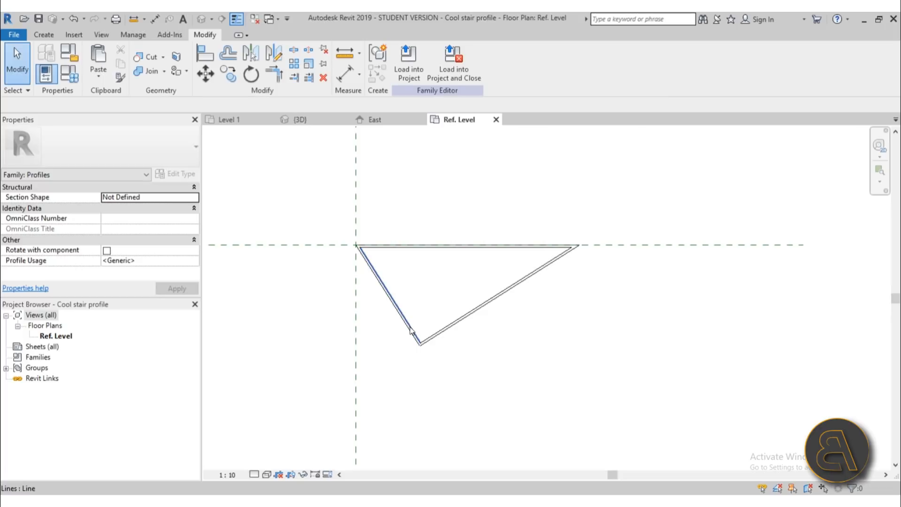
{"action": "mouse_move", "coordinate": [408, 62]}
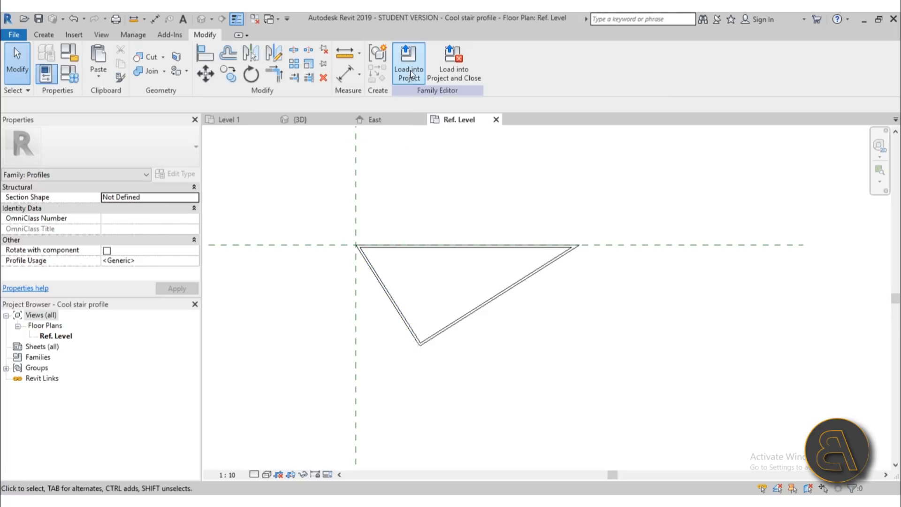
- Load the profile into the stair project, then list the run type's Tread Profile options in 3D
{"action": "left_click", "coordinate": [408, 63]}
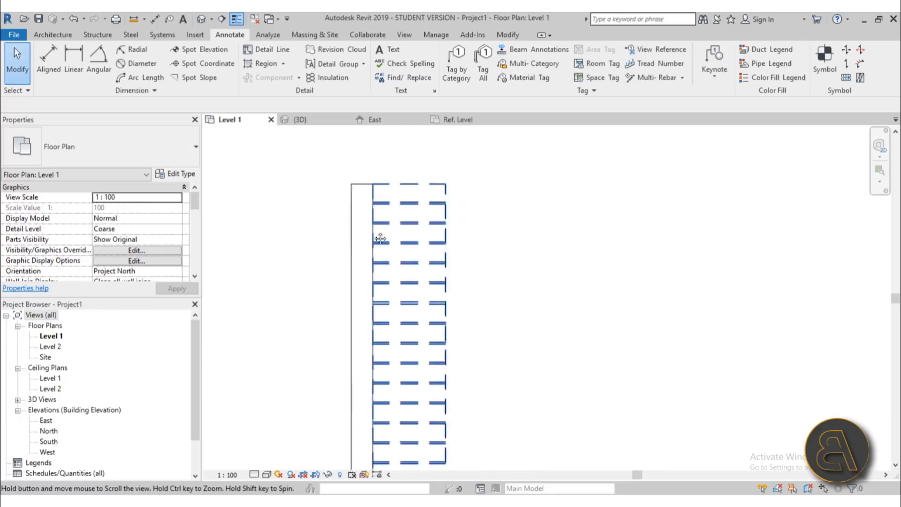
{"action": "left_click", "coordinate": [300, 119]}
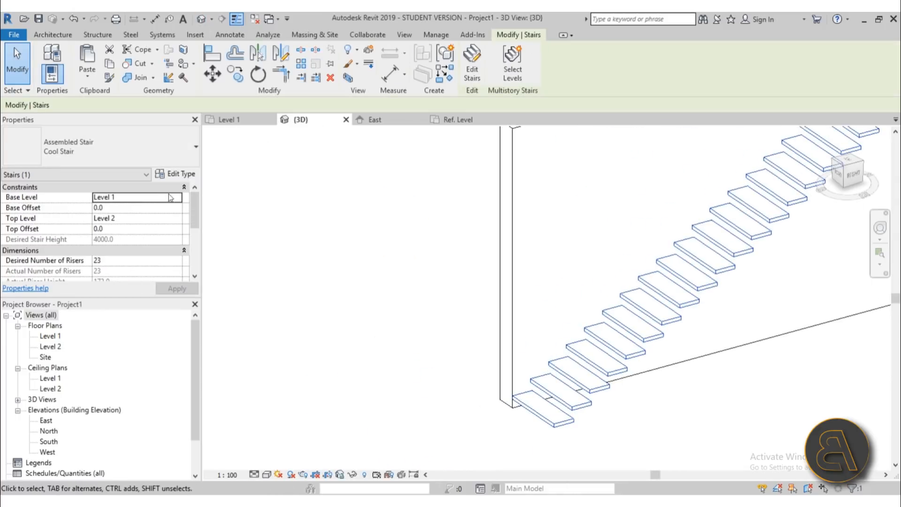
{"action": "left_click", "coordinate": [177, 173]}
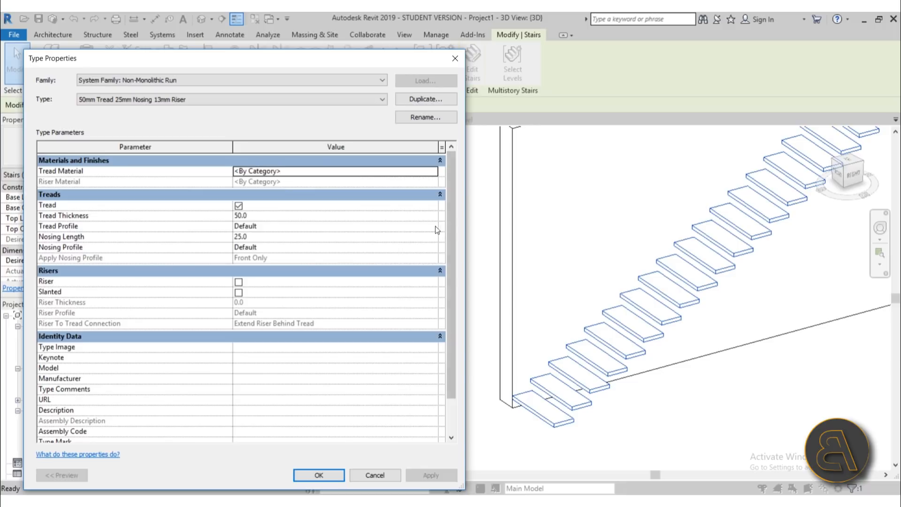
{"action": "left_click", "coordinate": [431, 226]}
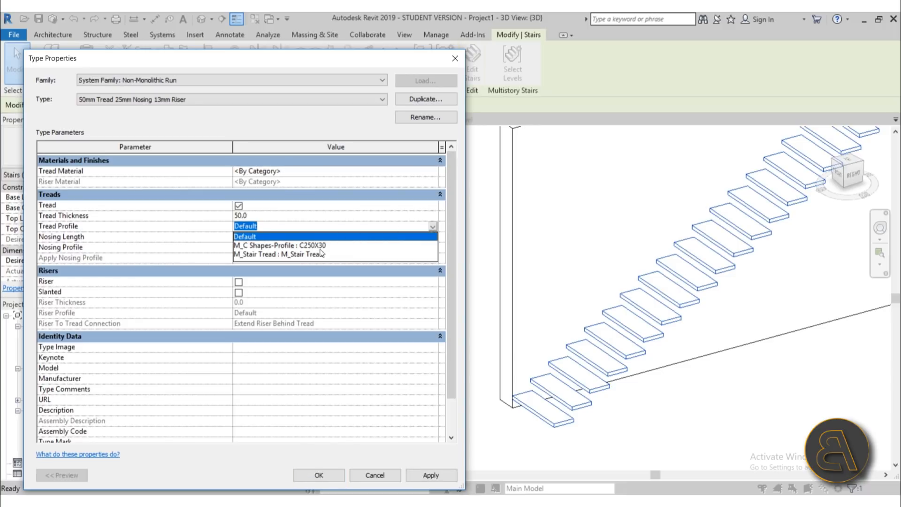
{"action": "mouse_move", "coordinate": [303, 386]}
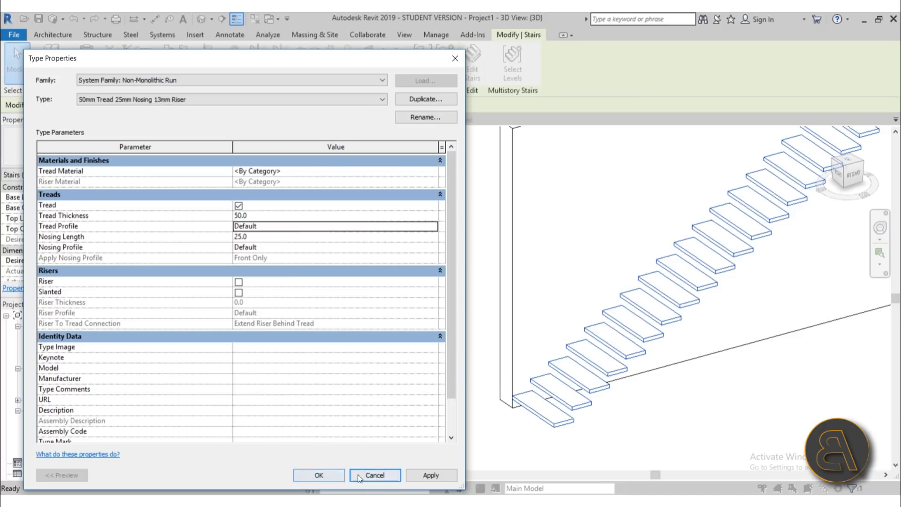
- Leave the type properties unchanged and trim the profile's open bottom corner into a closed triangle
{"action": "left_click", "coordinate": [375, 475]}
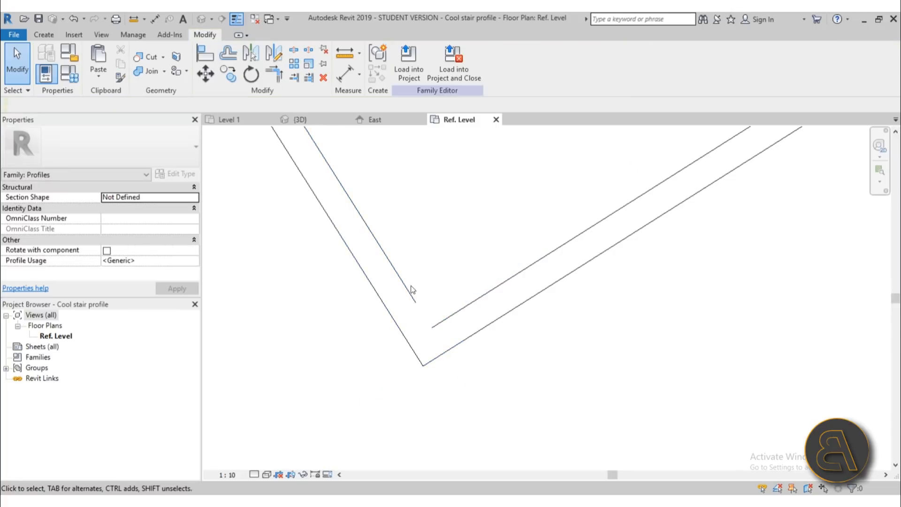
{"action": "left_click", "coordinate": [43, 35]}
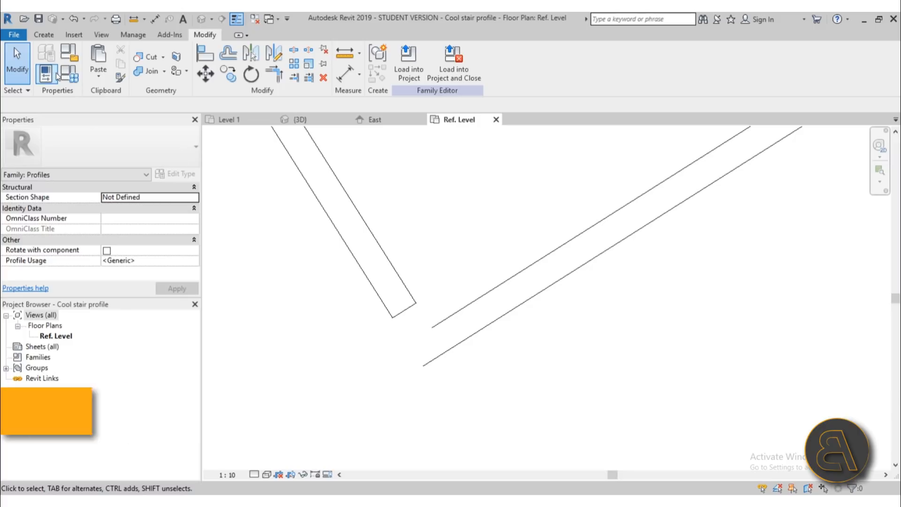
{"action": "left_click", "coordinate": [43, 35]}
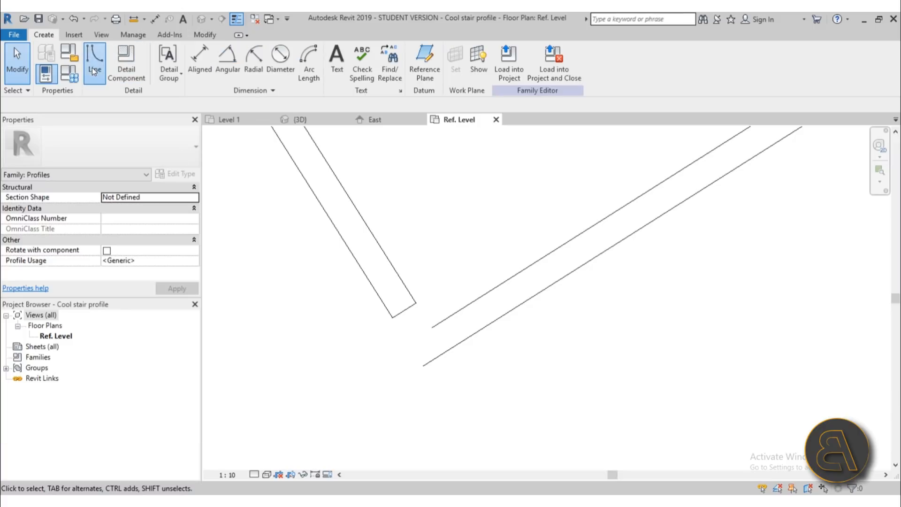
{"action": "left_click", "coordinate": [94, 54]}
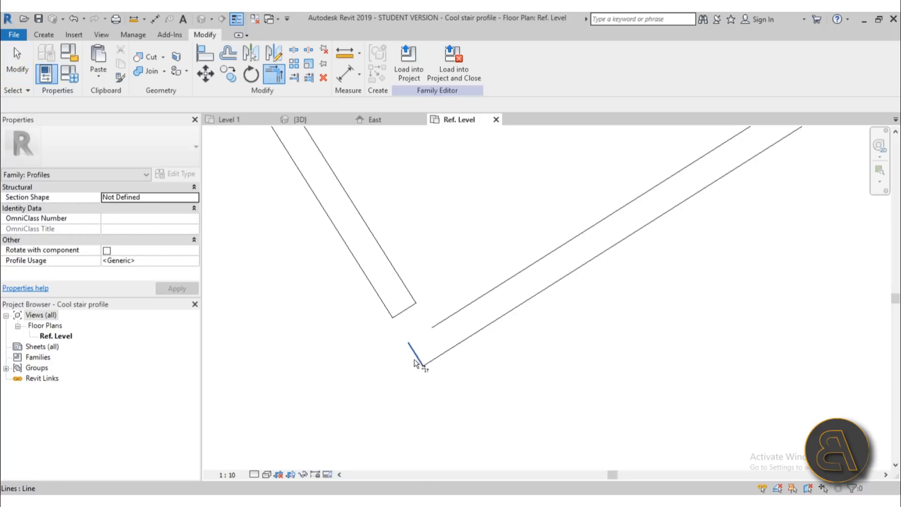
{"action": "left_click", "coordinate": [411, 348]}
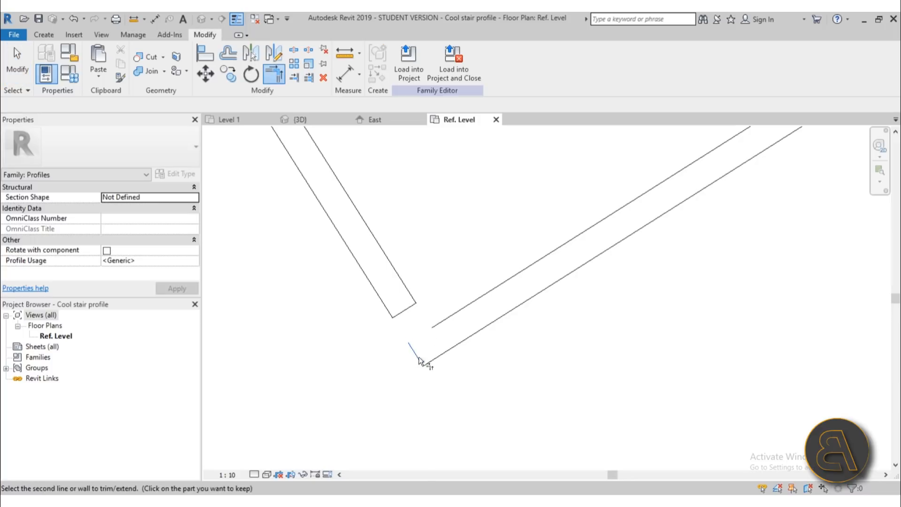
{"action": "left_click", "coordinate": [422, 352]}
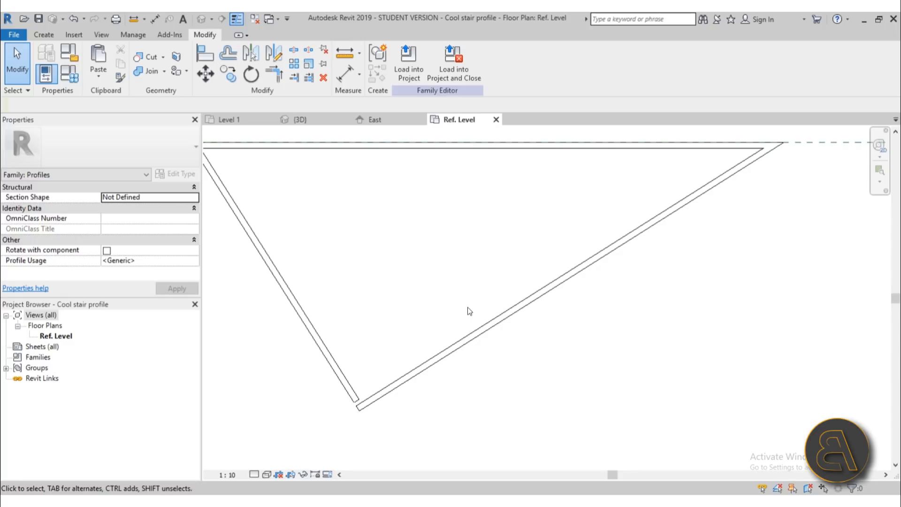
{"action": "mouse_move", "coordinate": [458, 376]}
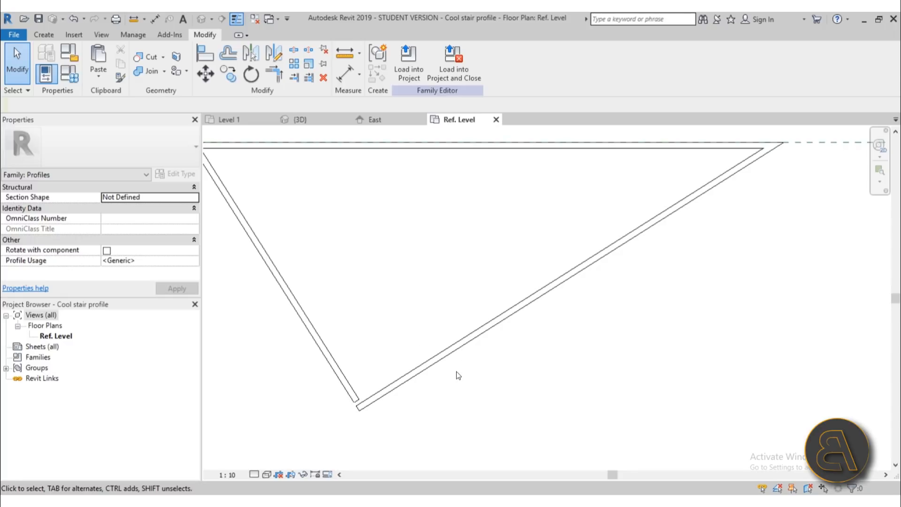
- Reload the edited profile into the stair project, overwriting the existing version
{"action": "left_click", "coordinate": [408, 63]}
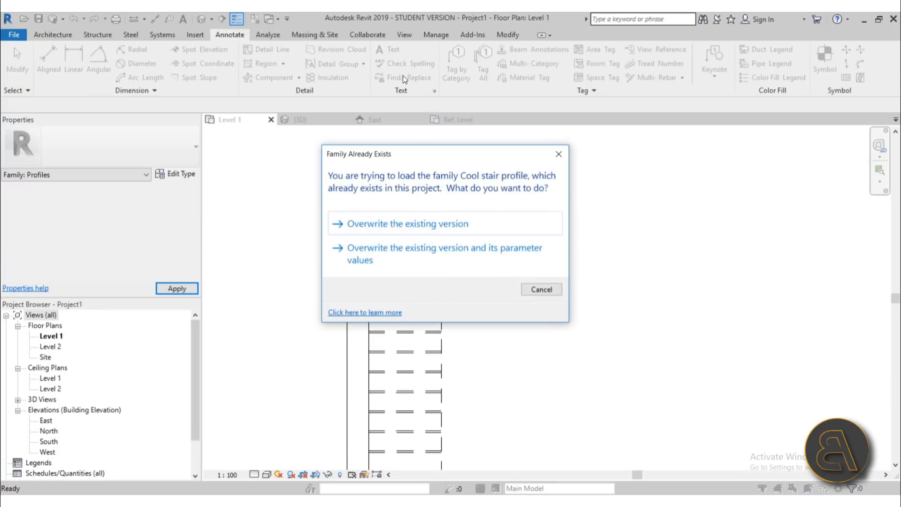
{"action": "left_click", "coordinate": [408, 224]}
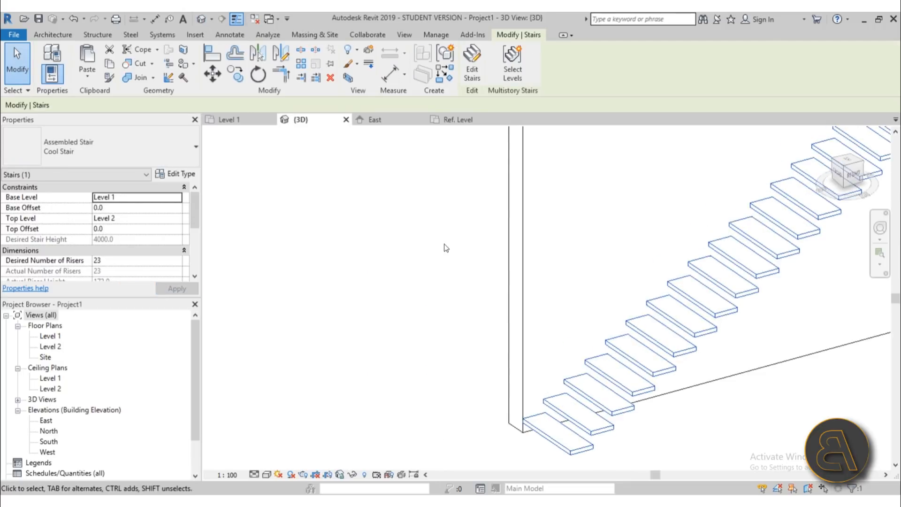
- Set the stair run type's Tread Profile to Cool stair profile and apply it
{"action": "left_click", "coordinate": [181, 174]}
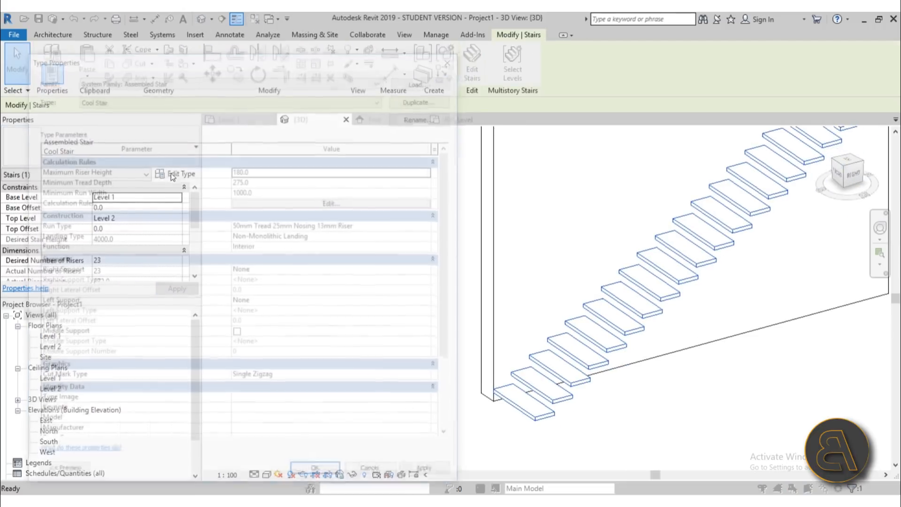
{"action": "left_click", "coordinate": [180, 172]}
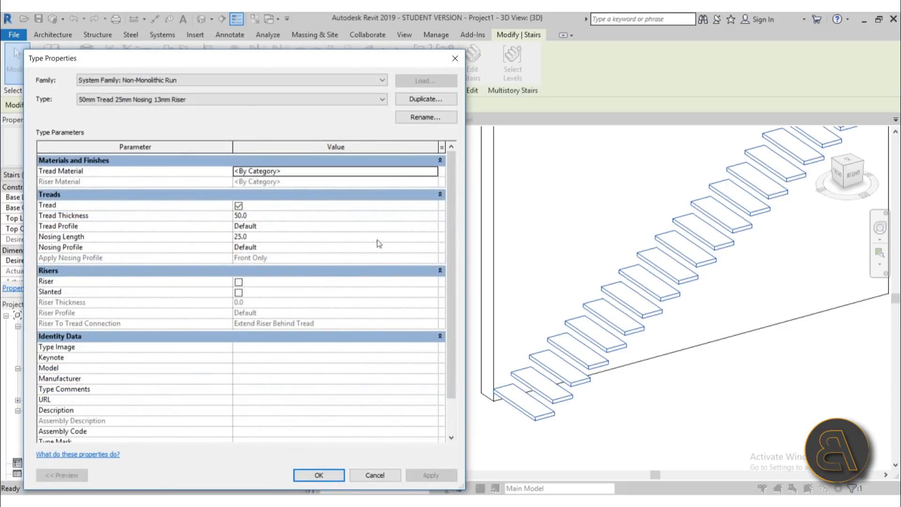
{"action": "left_click", "coordinate": [432, 226]}
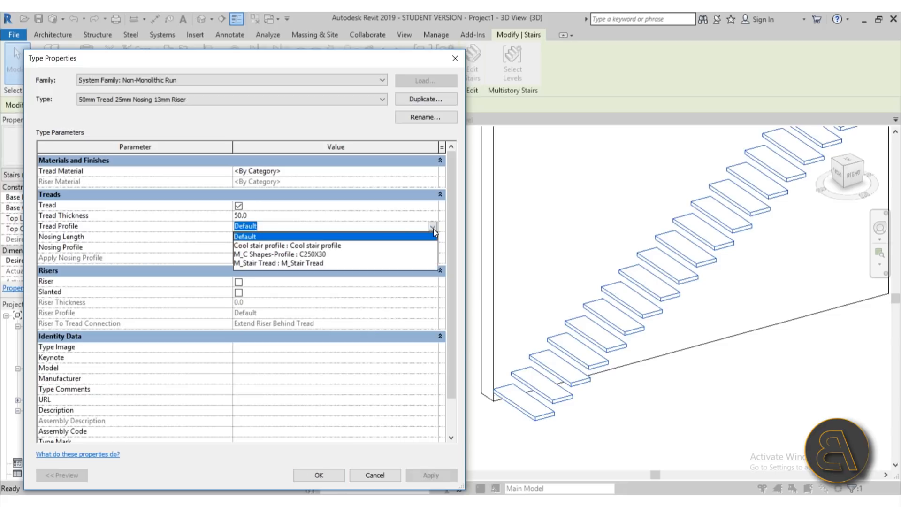
{"action": "left_click", "coordinate": [287, 245]}
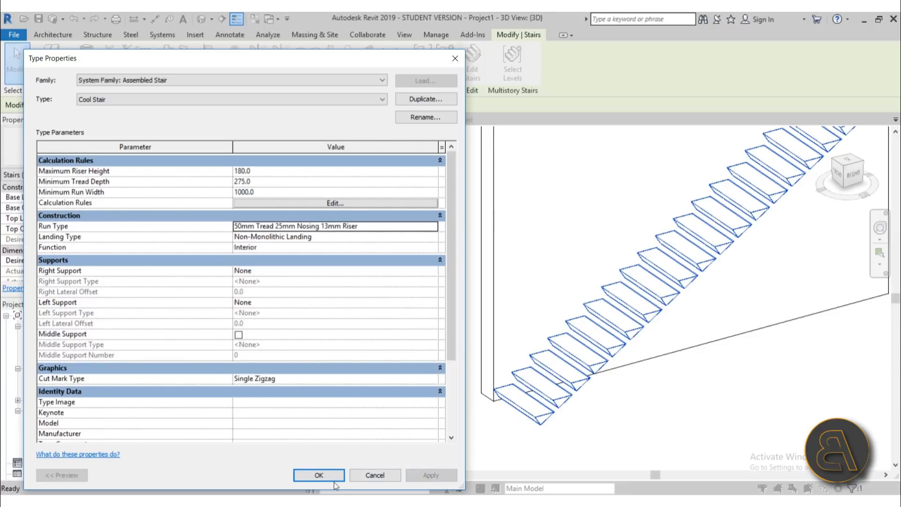
{"action": "left_click", "coordinate": [319, 475]}
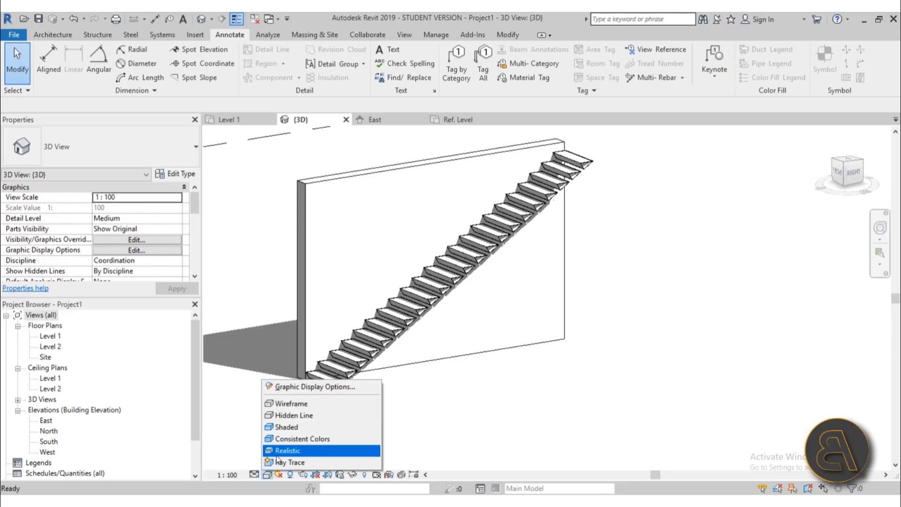
- Switch the 3D view to Realistic visual style and reopen the selected stair's type properties
{"action": "left_click", "coordinate": [287, 449]}
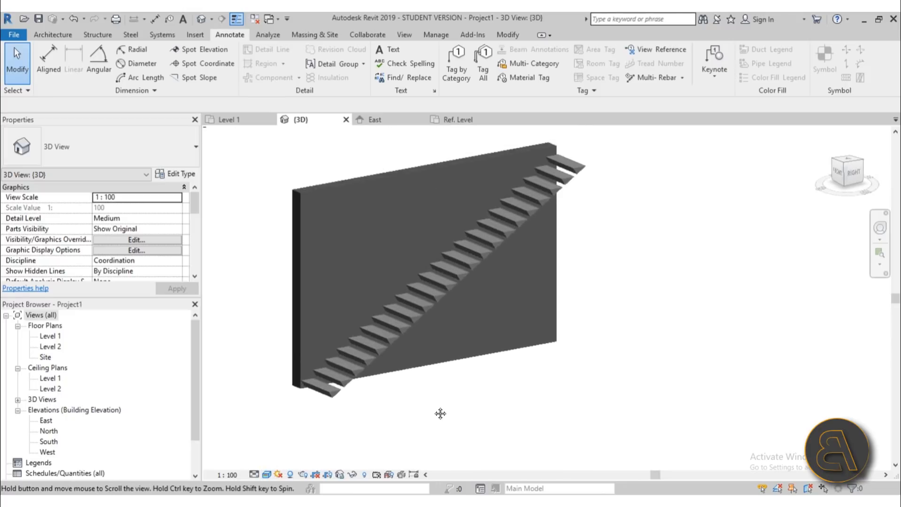
{"action": "left_click", "coordinate": [448, 279]}
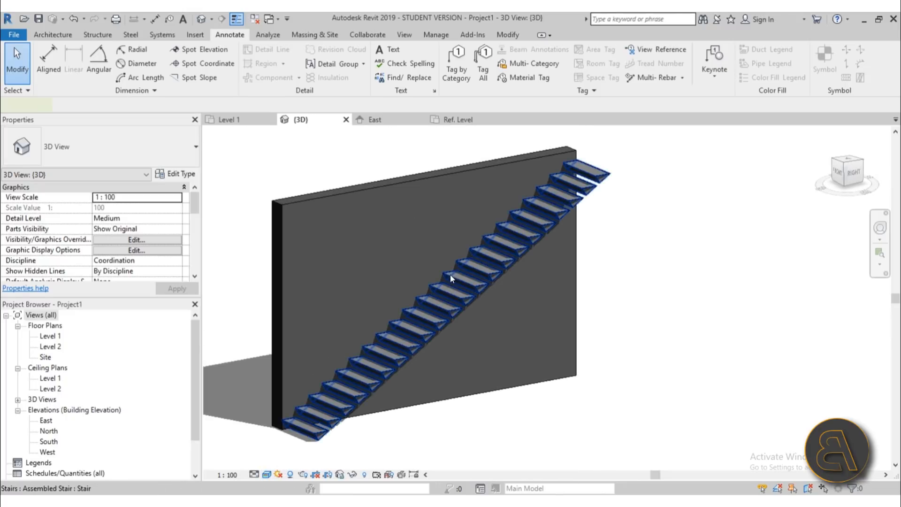
{"action": "left_click", "coordinate": [452, 279]}
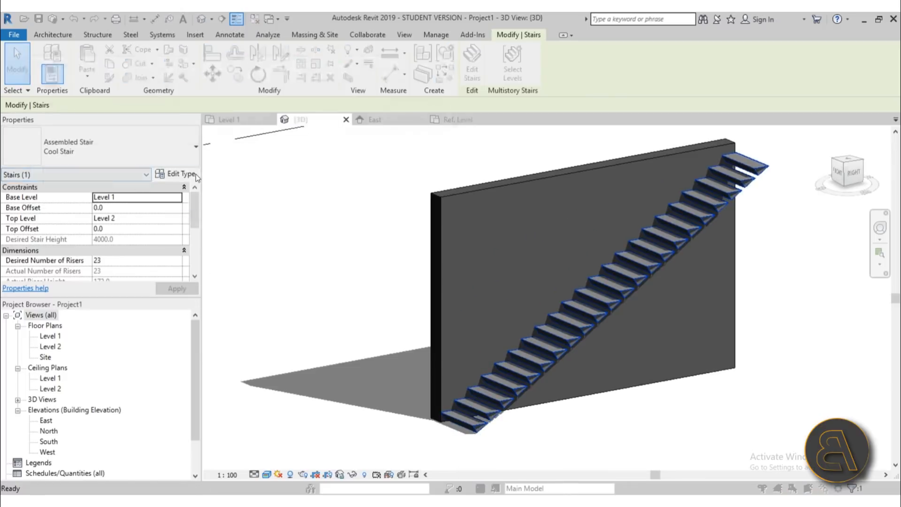
{"action": "left_click", "coordinate": [178, 174]}
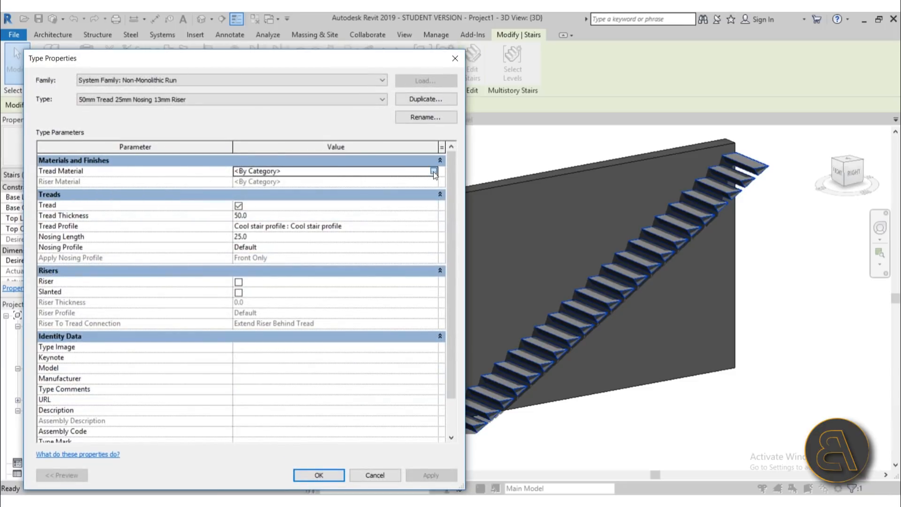
- Assign Metal, Paint Finish, White, Matte as the tread material, found by searching 'white'
{"action": "left_click", "coordinate": [434, 171]}
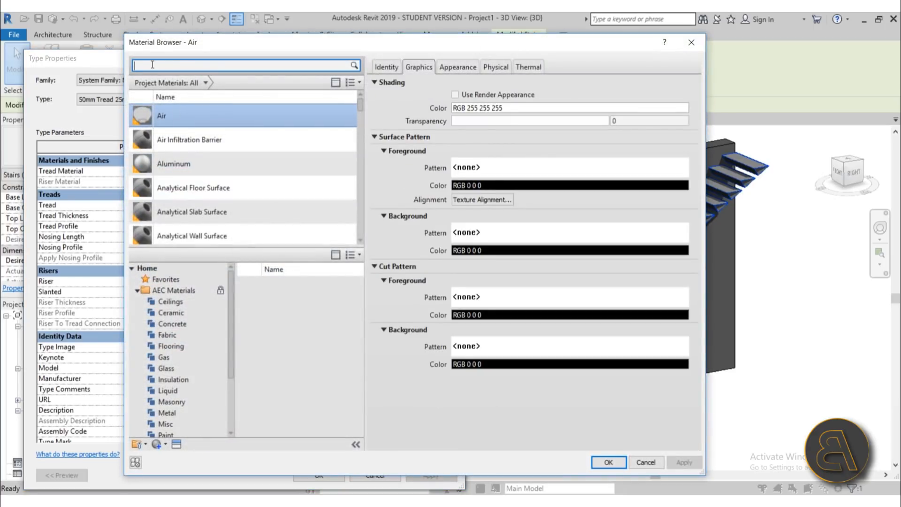
{"action": "type", "text": "white"}
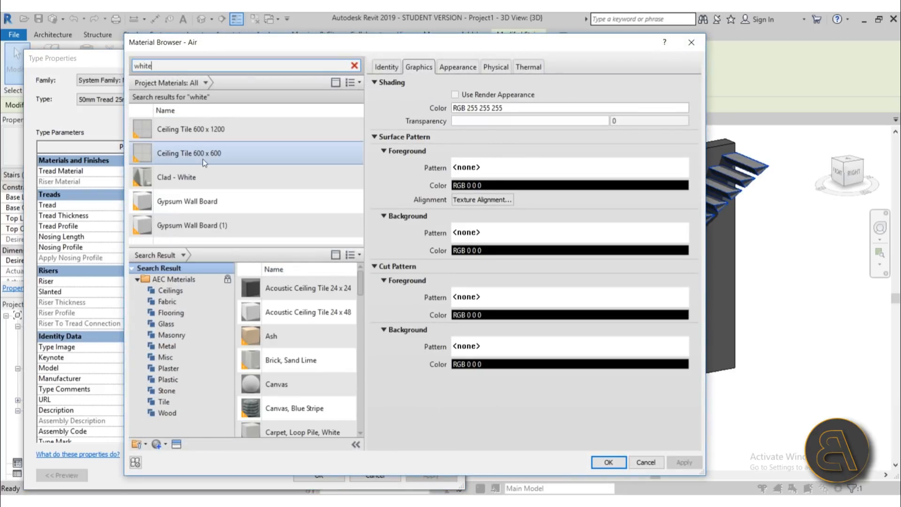
{"action": "scroll", "scroll_direction": "down", "scroll_amount": 3}
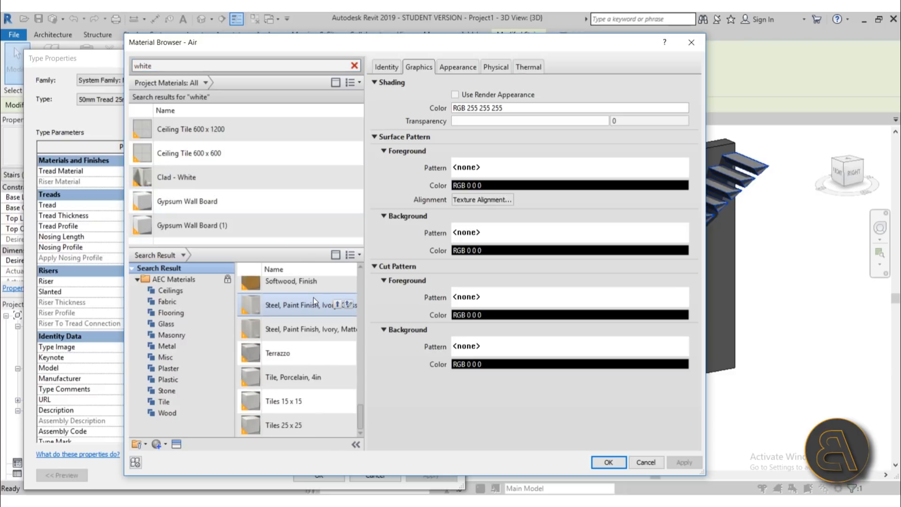
{"action": "scroll", "scroll_direction": "down", "scroll_amount": 3}
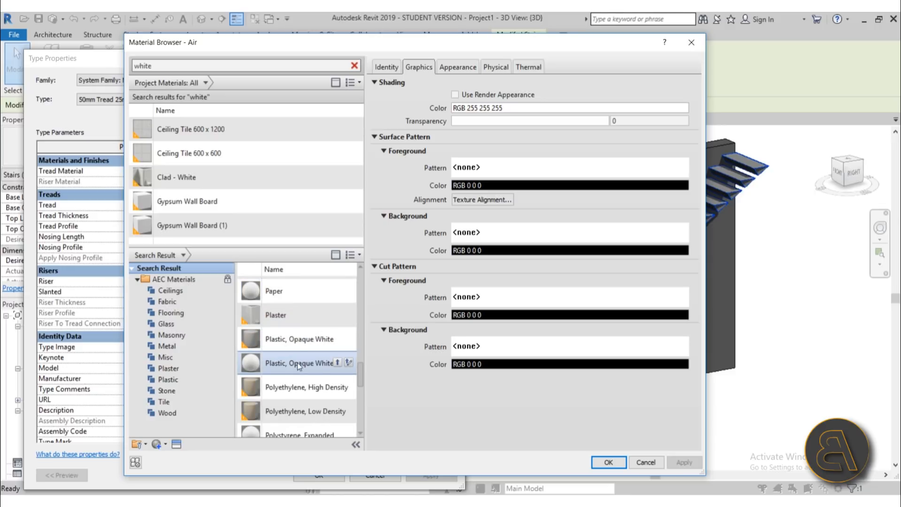
{"action": "scroll", "scroll_direction": "down", "scroll_amount": 3}
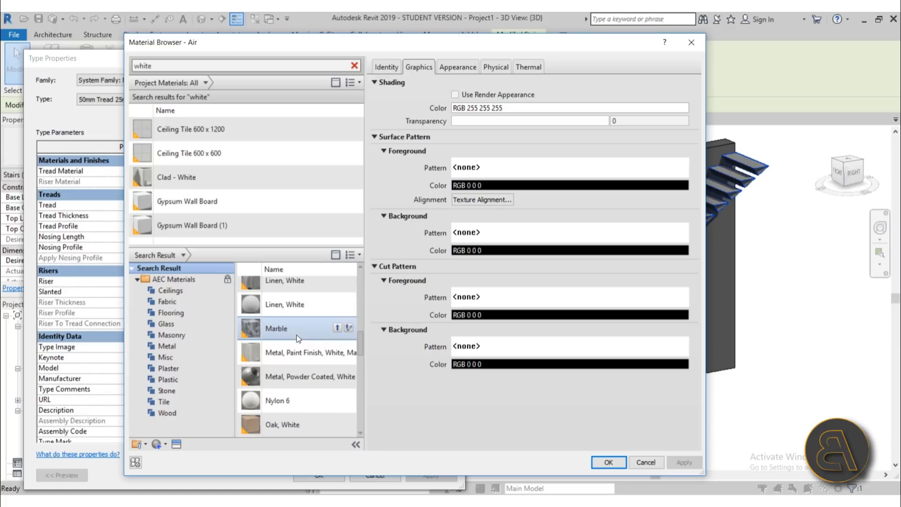
{"action": "left_click", "coordinate": [309, 352]}
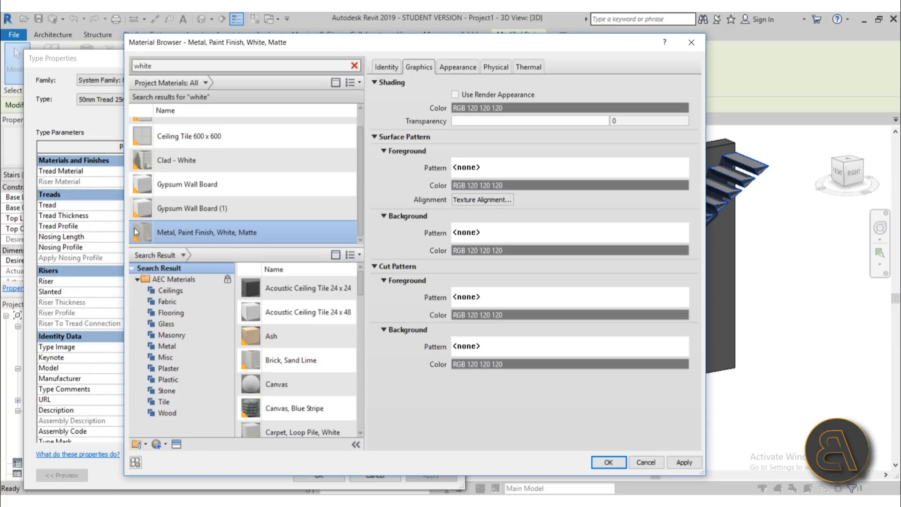
{"action": "mouse_move", "coordinate": [685, 485]}
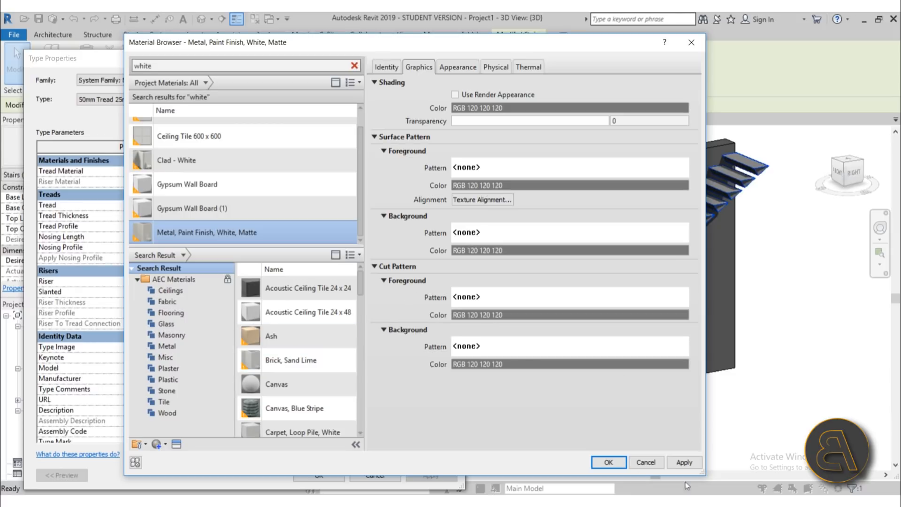
{"action": "left_click", "coordinate": [607, 462]}
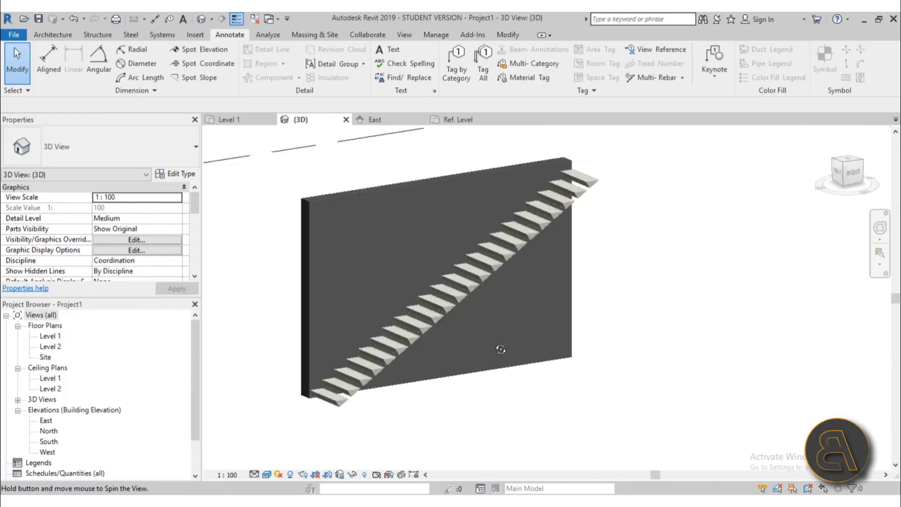
{"action": "left_click_drag", "start_coordinate": [501, 349], "coordinate": [495, 352]}
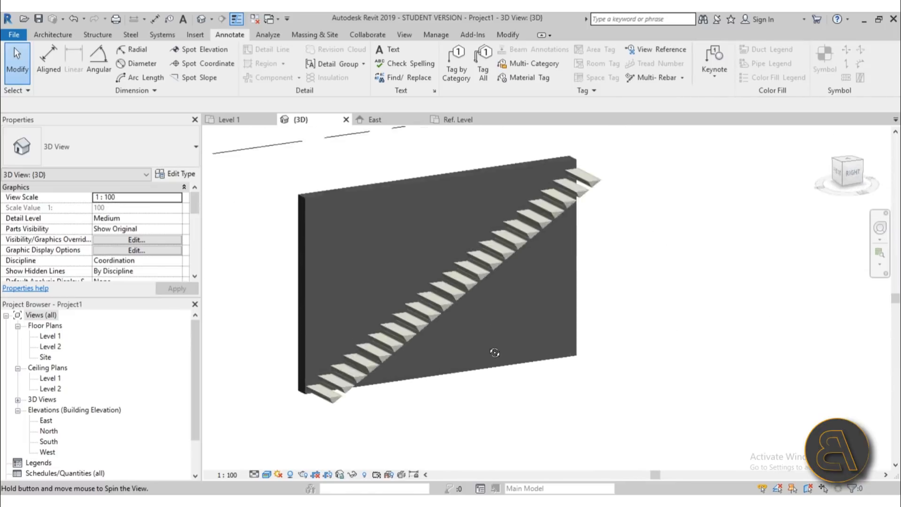
{"action": "left_click_drag", "start_coordinate": [494, 352], "coordinate": [576, 394]}
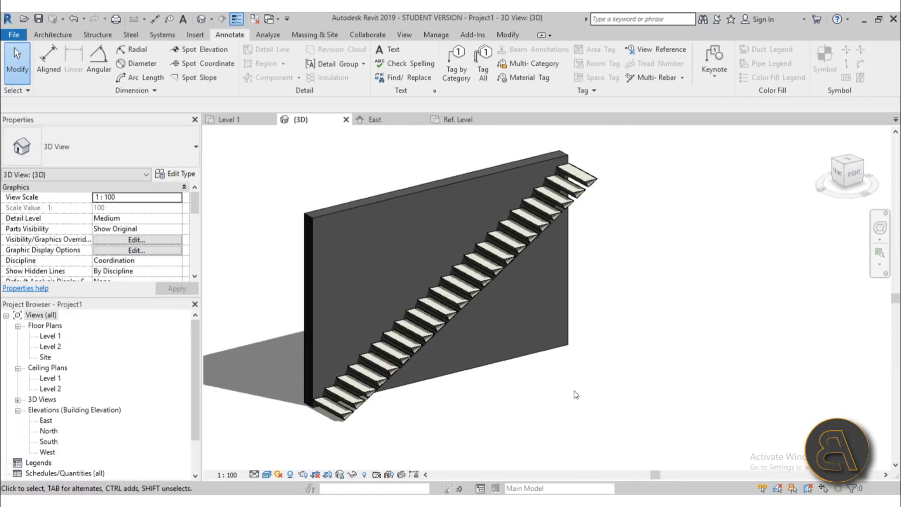
{"action": "mouse_move", "coordinate": [534, 374]}
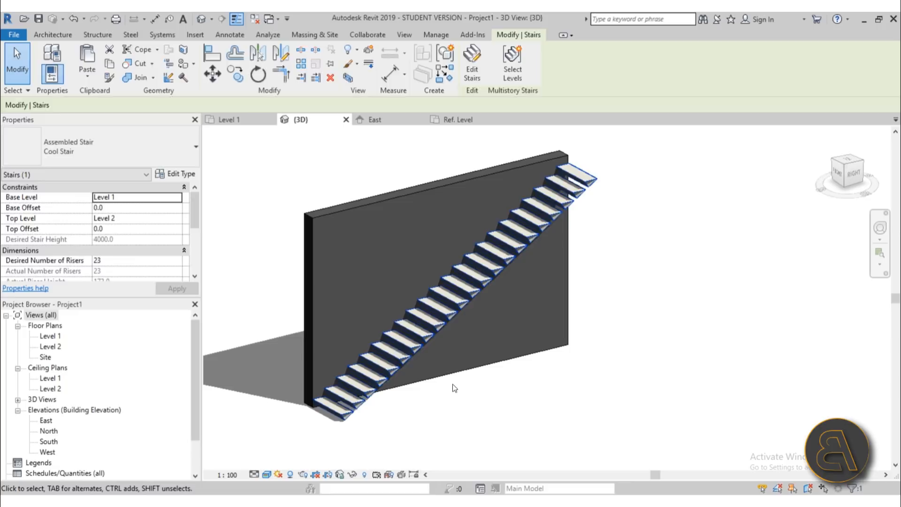
{"action": "left_click", "coordinate": [229, 35]}
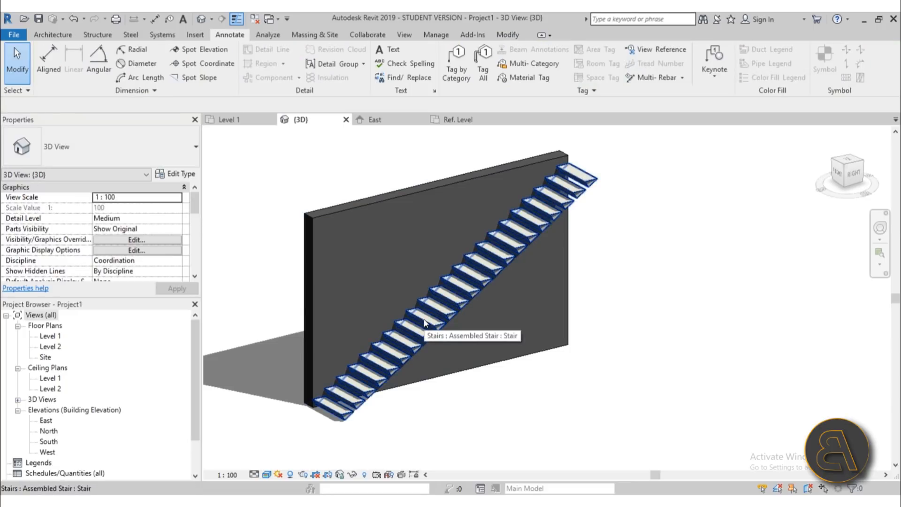